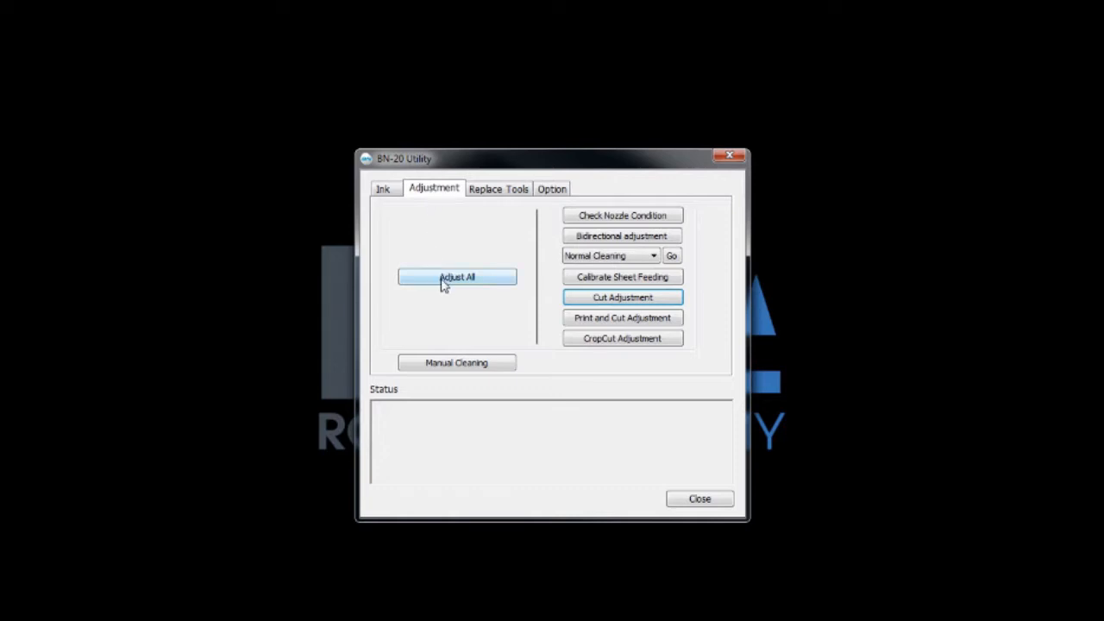
- Start Adjust All and proceed into the Check Nozzle Condition step
left_click(458, 276)
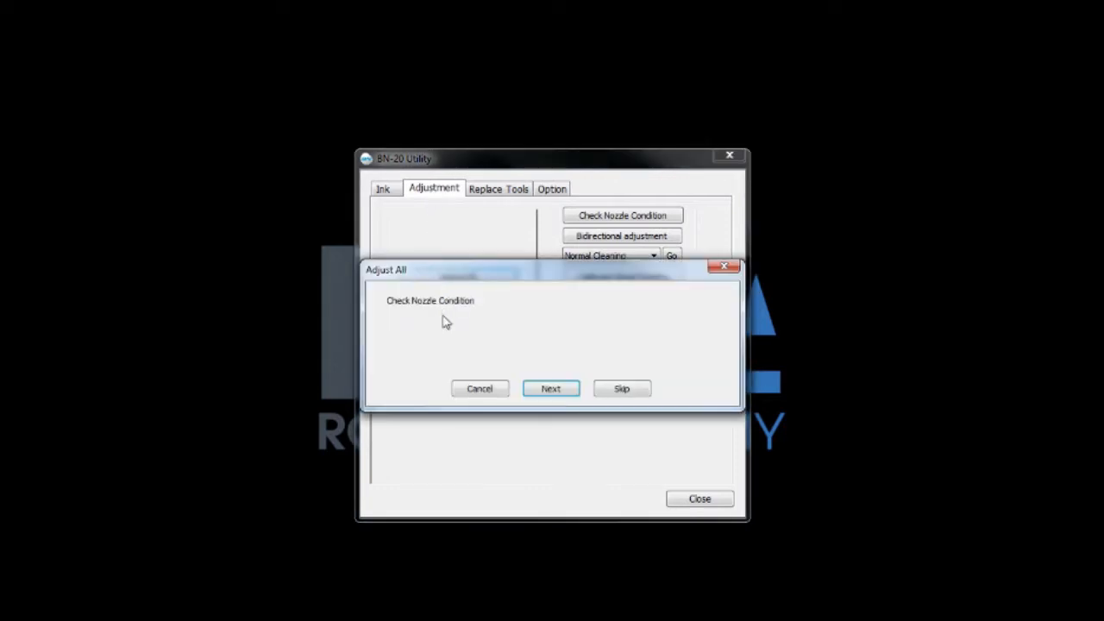
left_click(550, 388)
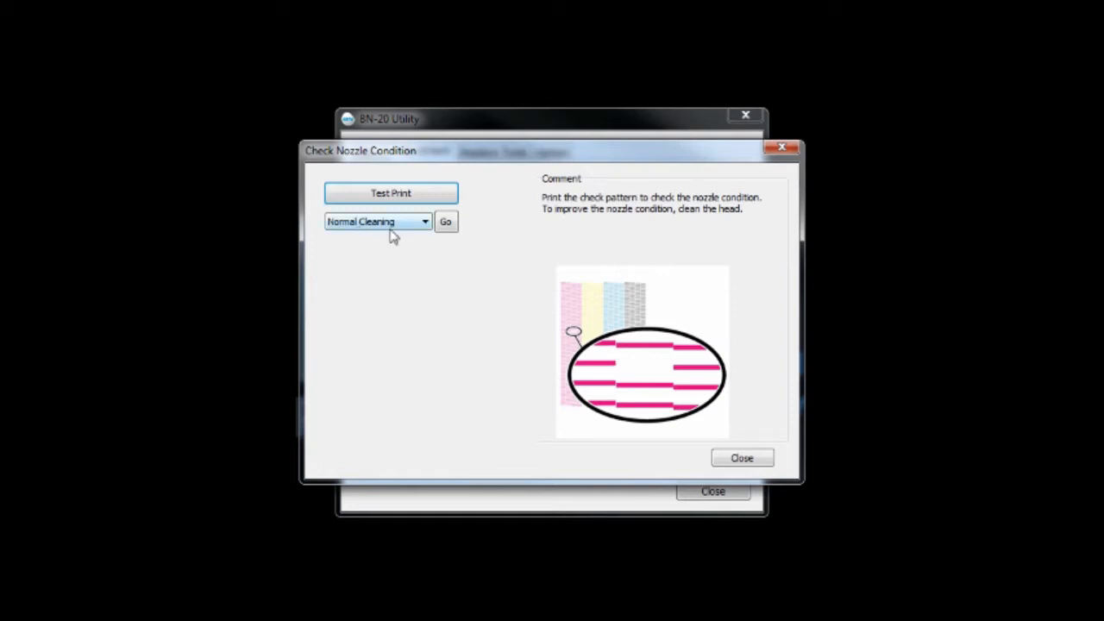
- Keep Normal Cleaning, test-print the nozzle check pattern and acknowledge the printing notice
left_click(424, 221)
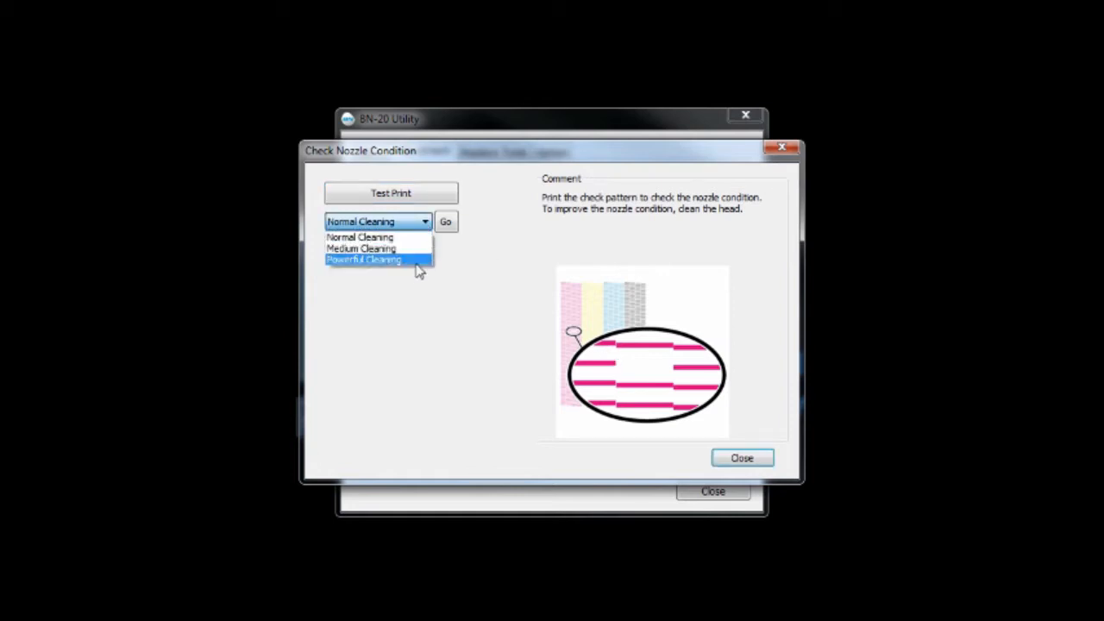
mouse_move(380, 248)
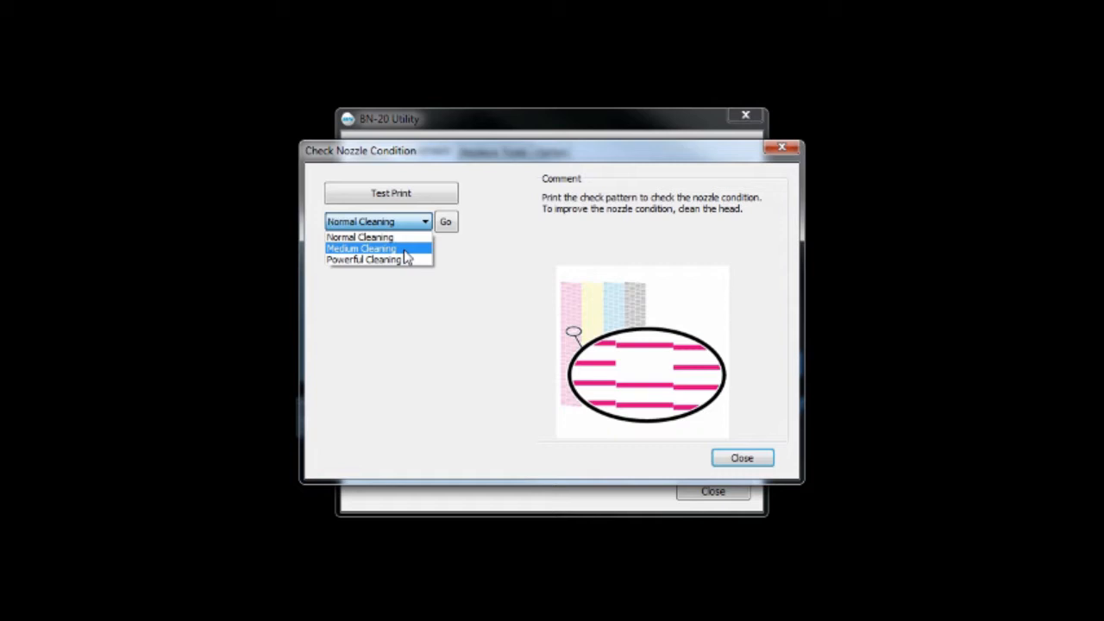
left_click(377, 221)
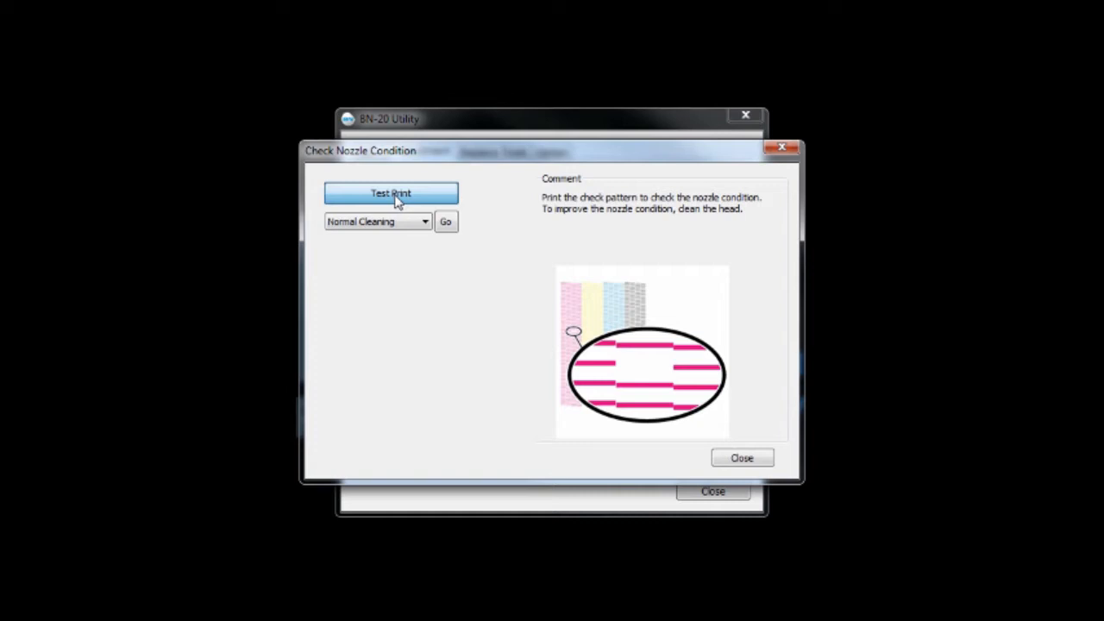
left_click(391, 192)
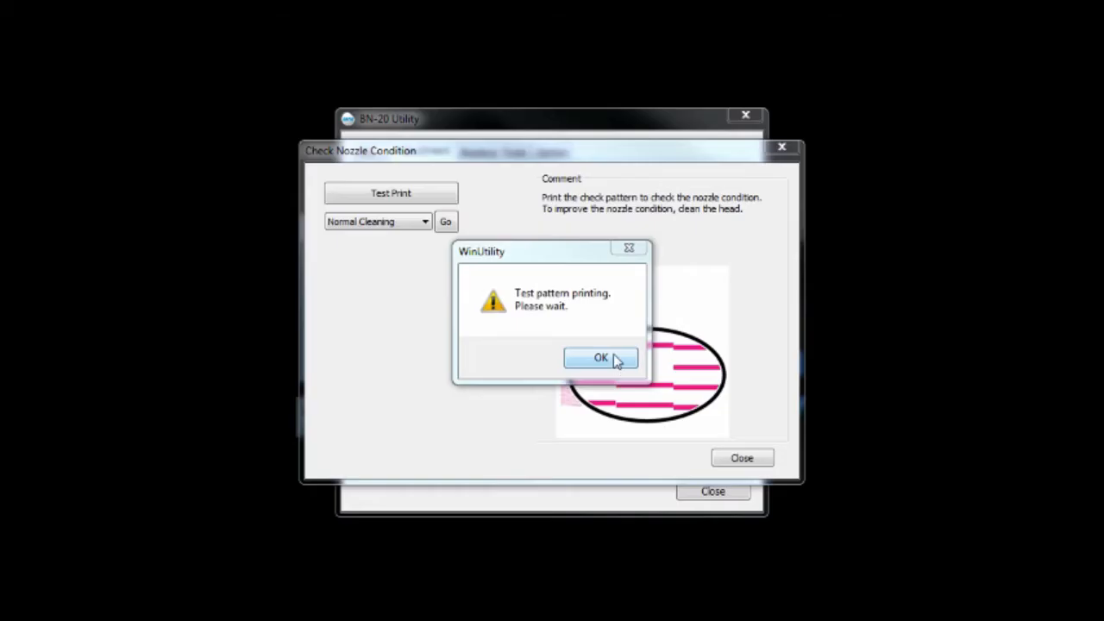
left_click(601, 358)
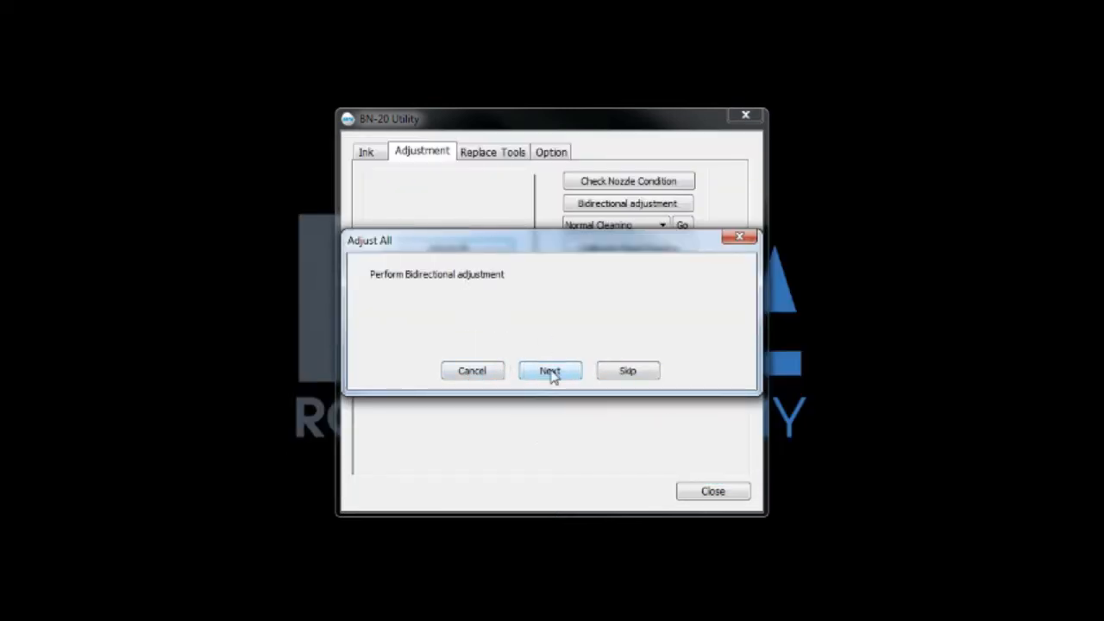
- Test-print the bidirectional pattern, apply -4 as the new bidirectional value and close
left_click(550, 370)
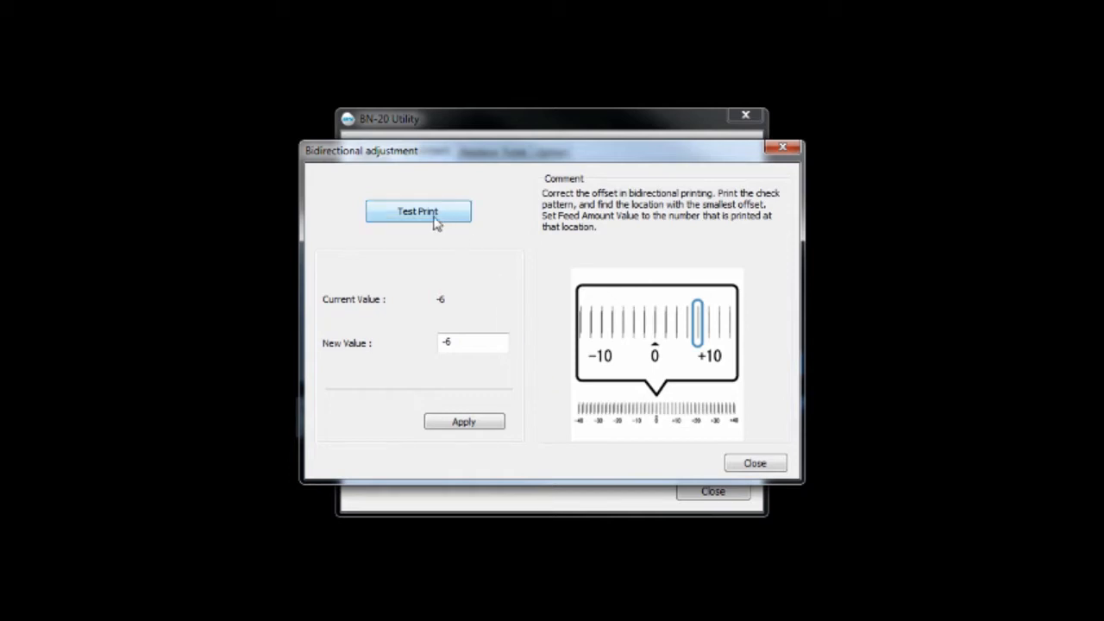
left_click(418, 212)
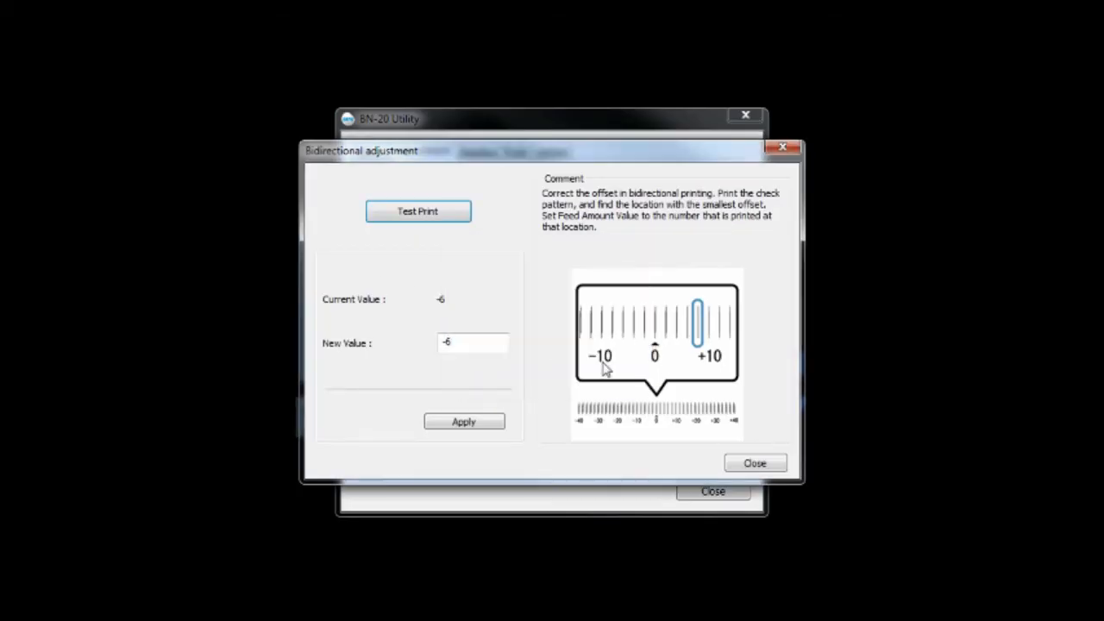
left_click(472, 342)
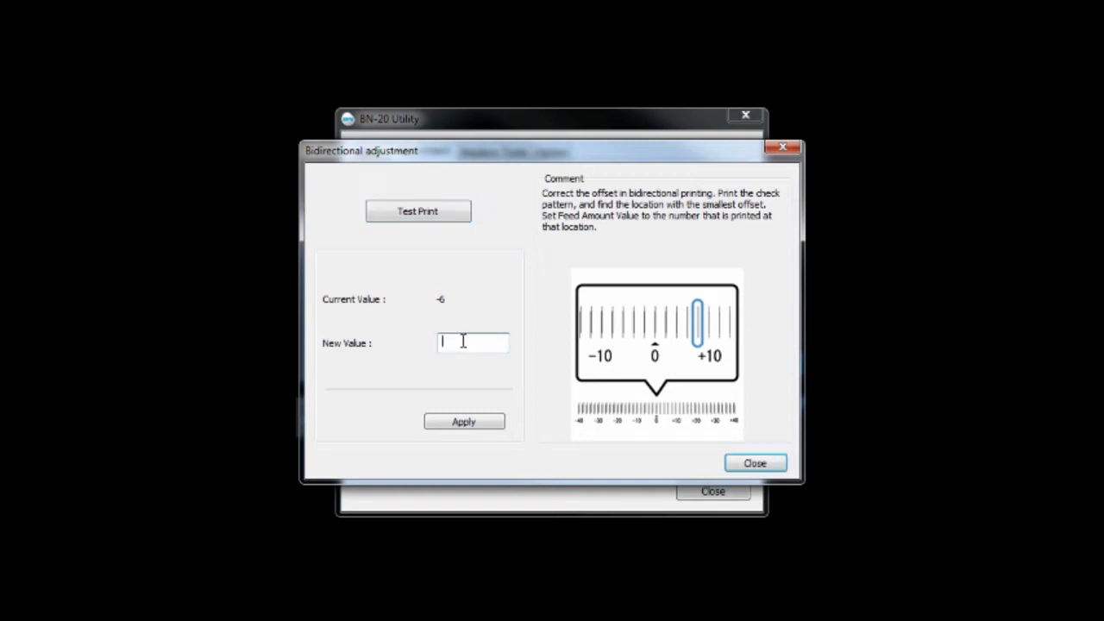
type("-4")
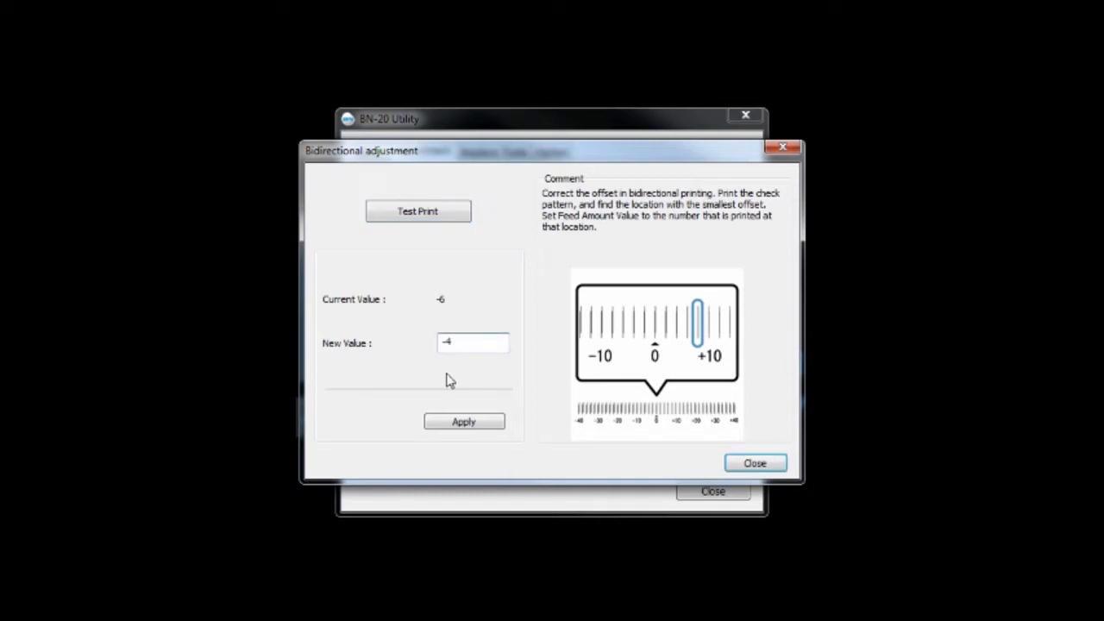
left_click(463, 422)
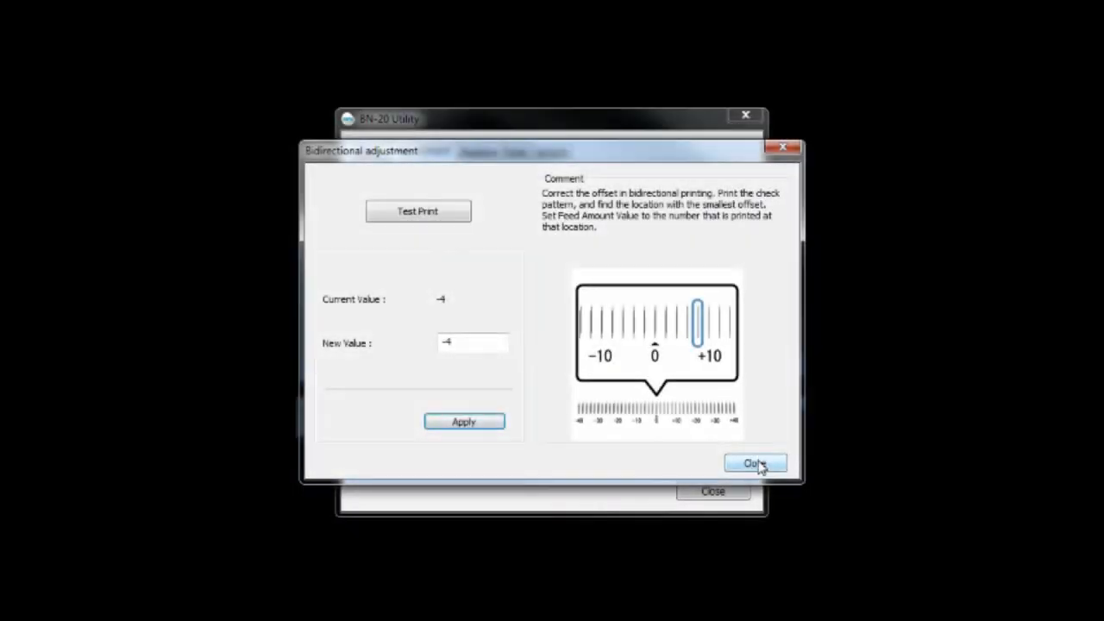
left_click(754, 463)
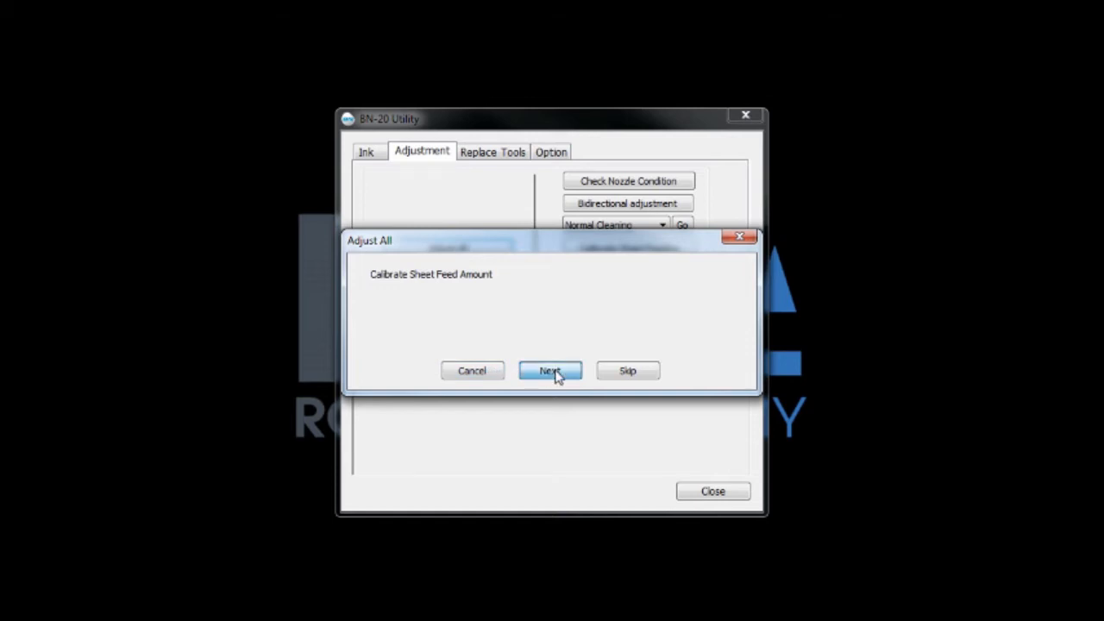
- Test-print the sheet feed pattern, apply -1.25 as the feed calibration and close
left_click(550, 370)
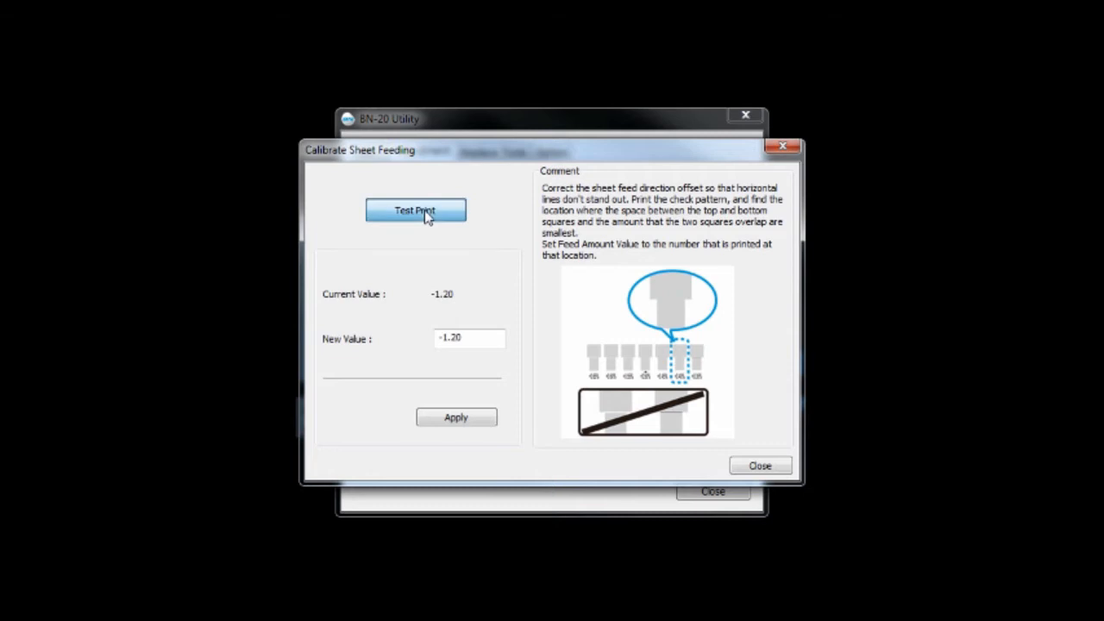
left_click(415, 210)
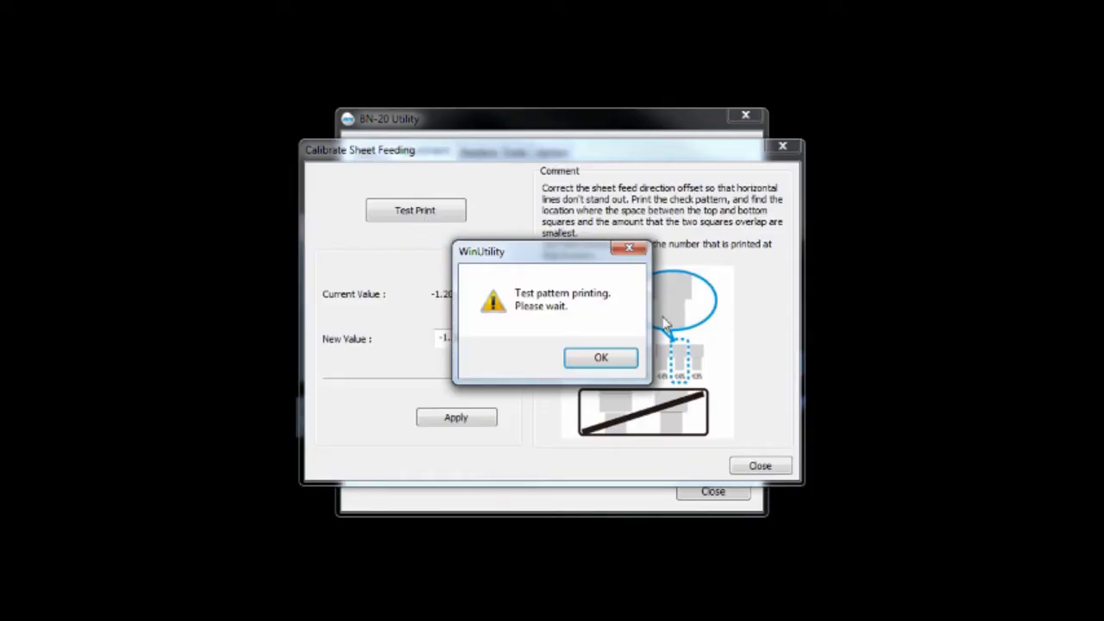
left_click(601, 357)
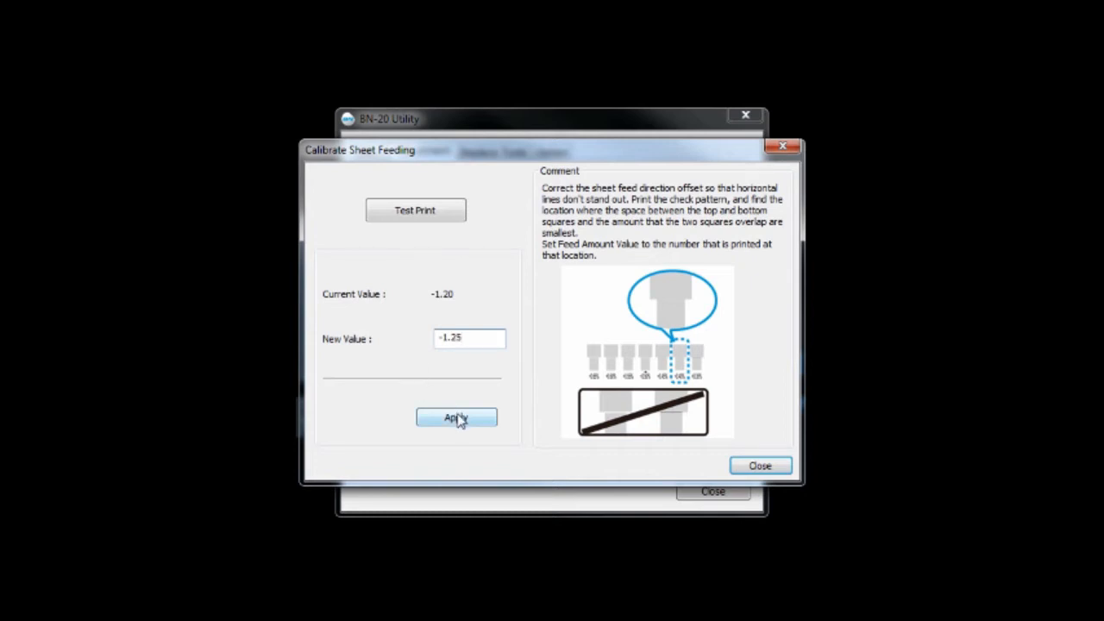
left_click(456, 418)
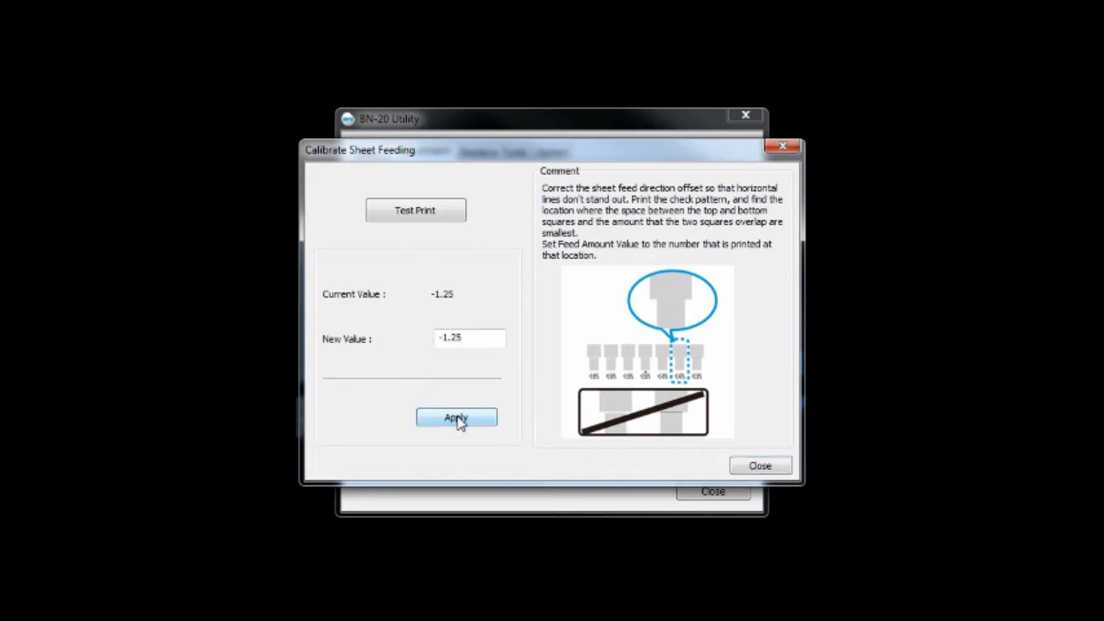
left_click(456, 417)
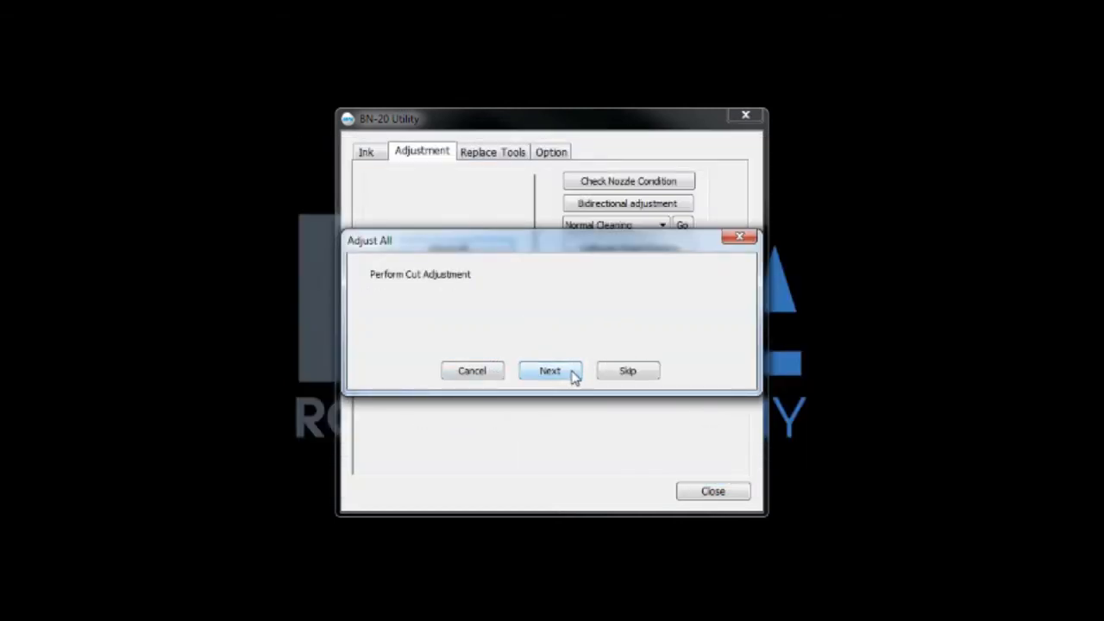
- Run two test cuts at 70 gf force, 15.0 speed, one pass, then close Cut Adjustment
left_click(549, 370)
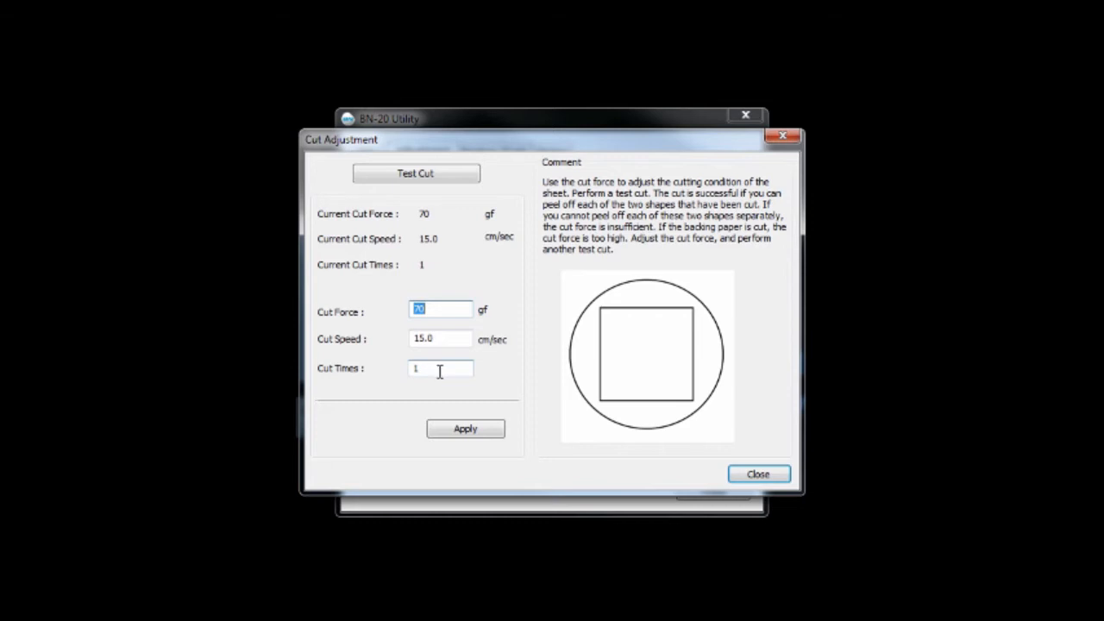
left_click(415, 173)
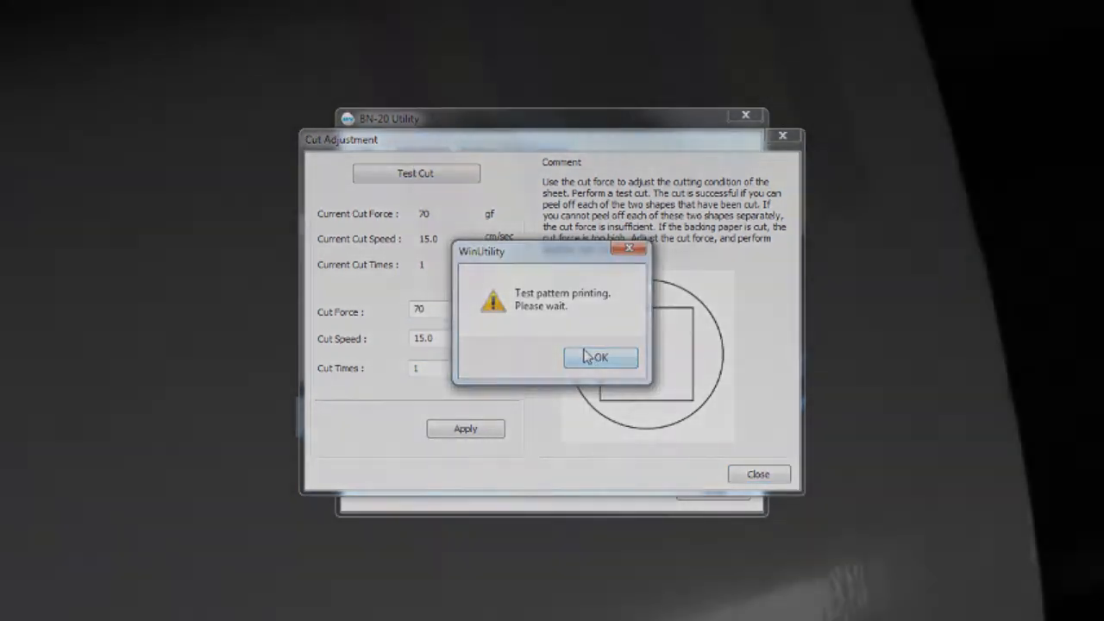
left_click(600, 357)
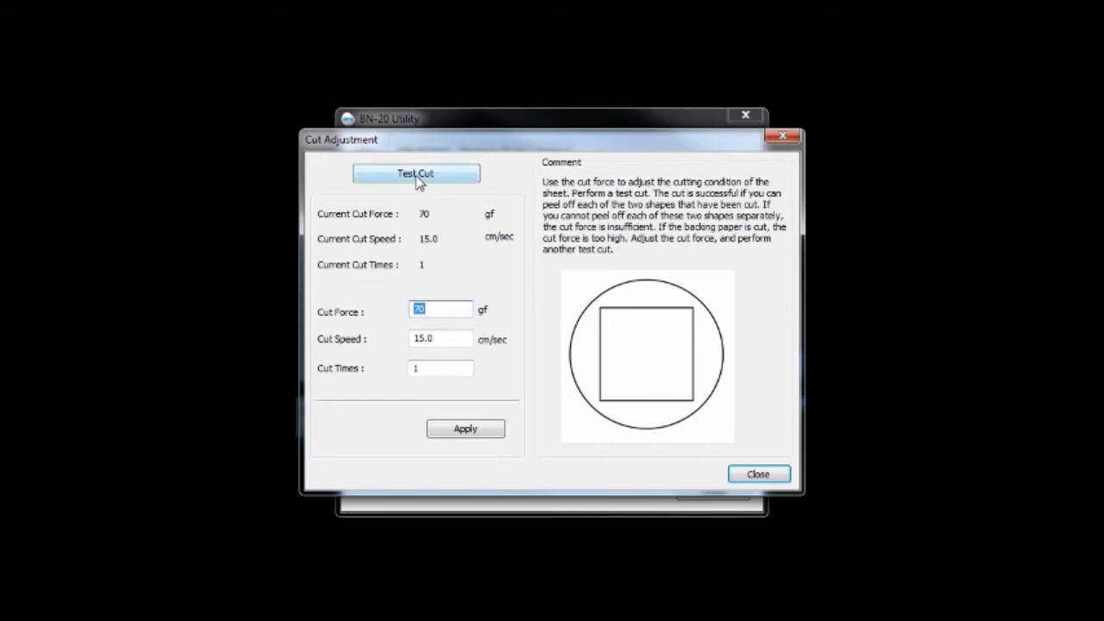
left_click(415, 174)
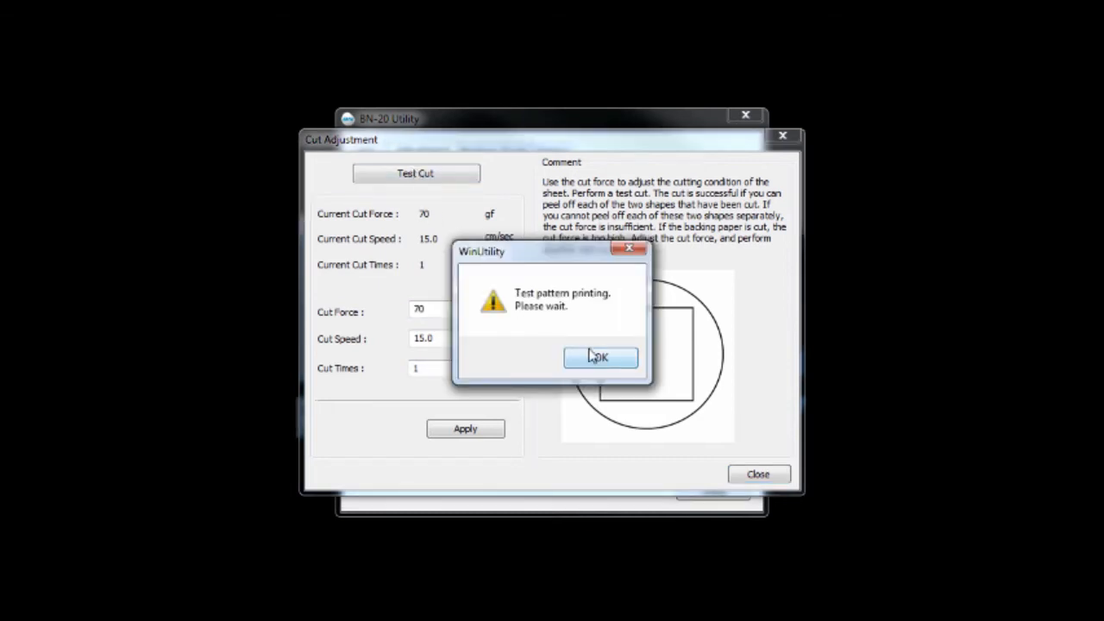
left_click(601, 357)
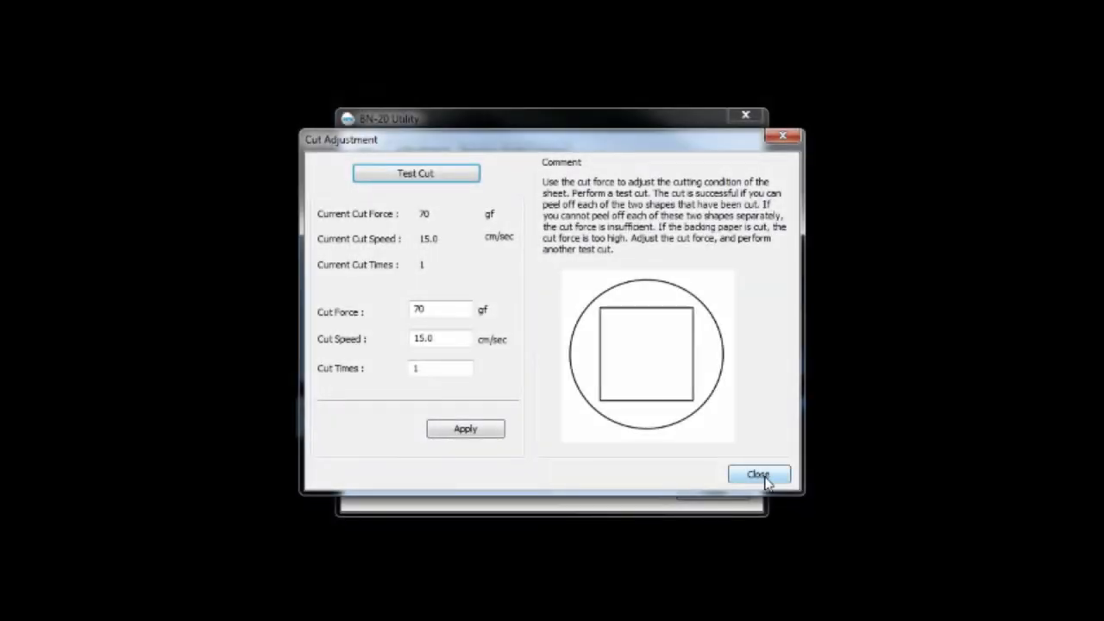
left_click(757, 474)
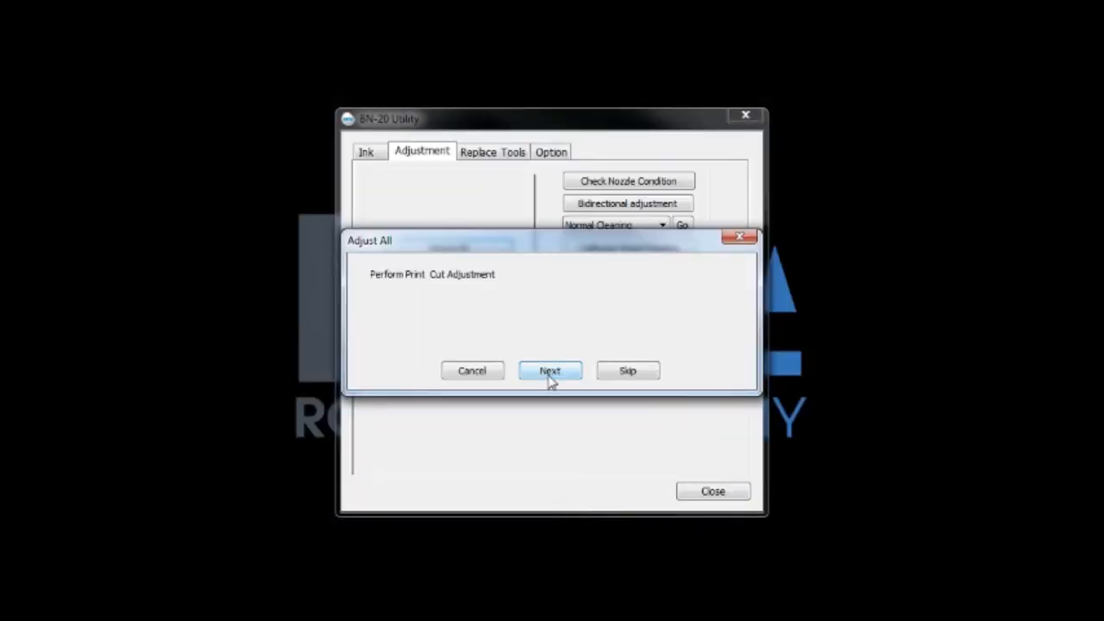
- Print the print-and-cut pattern with offsets at 0.00, close it and proceed to CropCut Adjustment
left_click(549, 370)
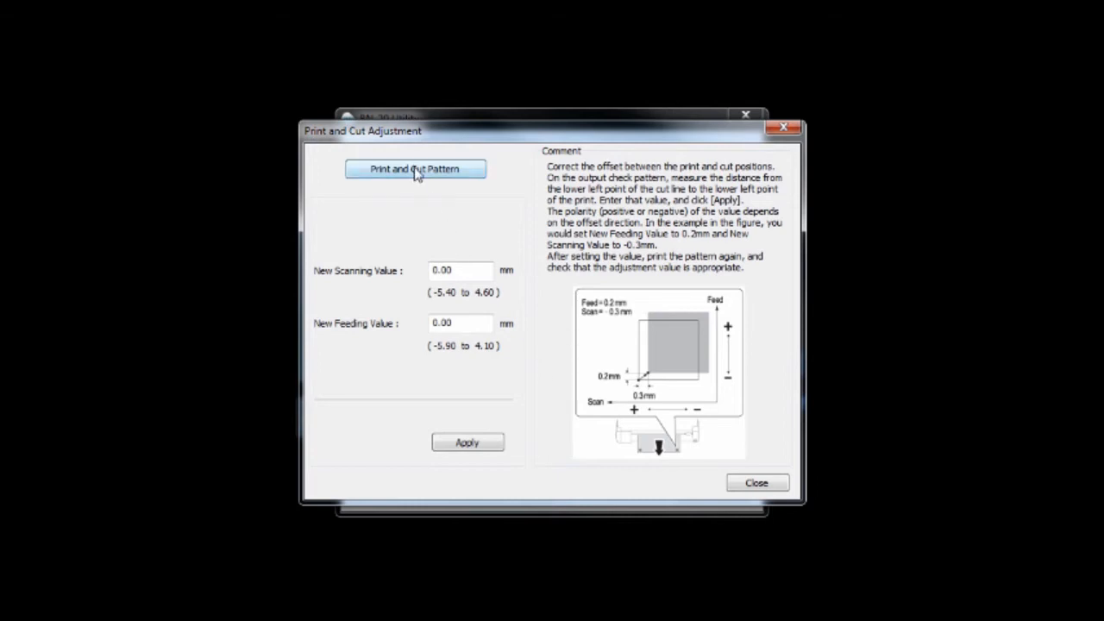
mouse_move(434, 178)
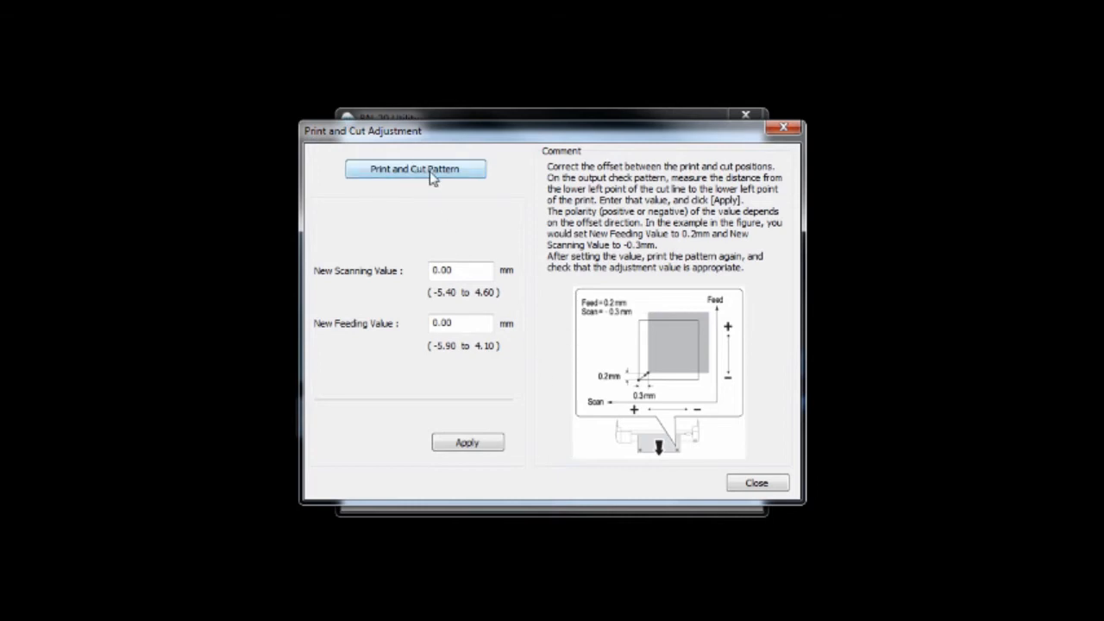
left_click(415, 168)
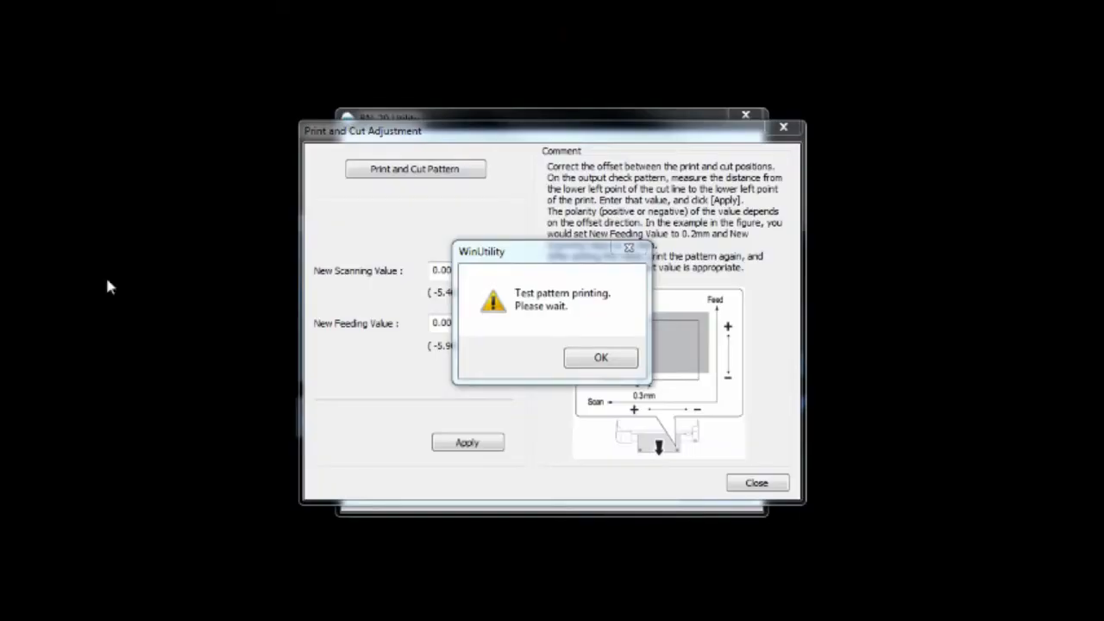
left_click(601, 357)
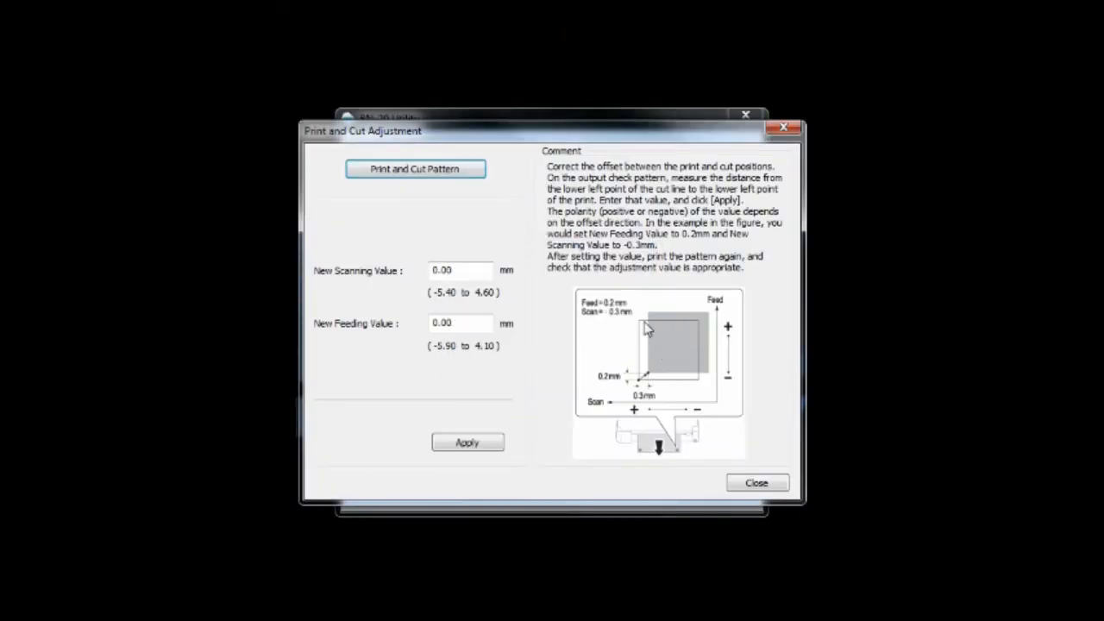
mouse_move(645, 386)
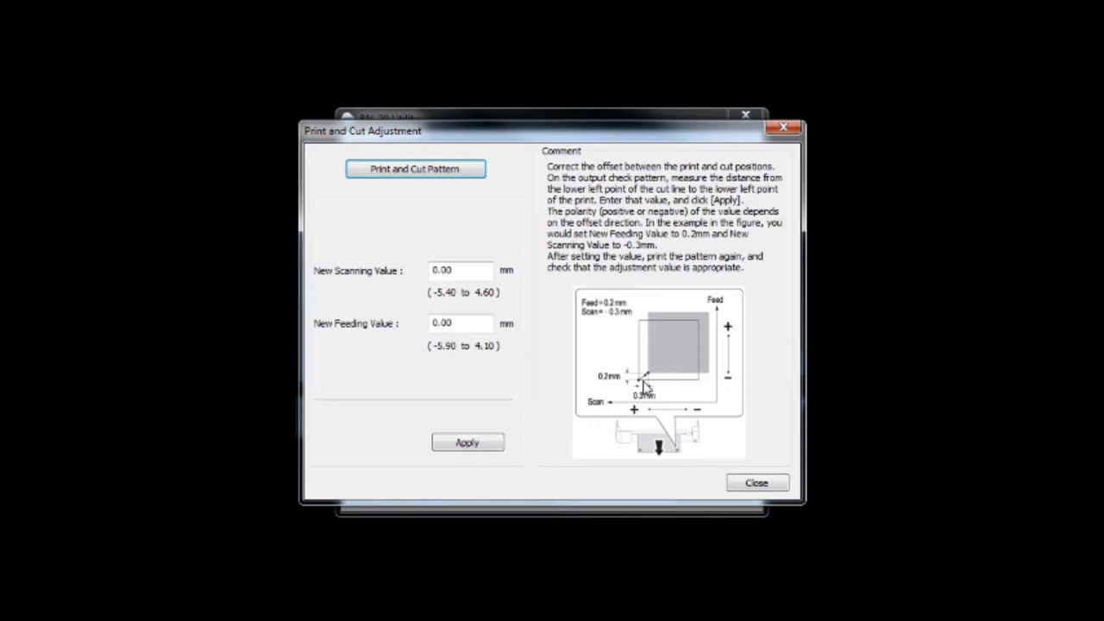
mouse_move(700, 388)
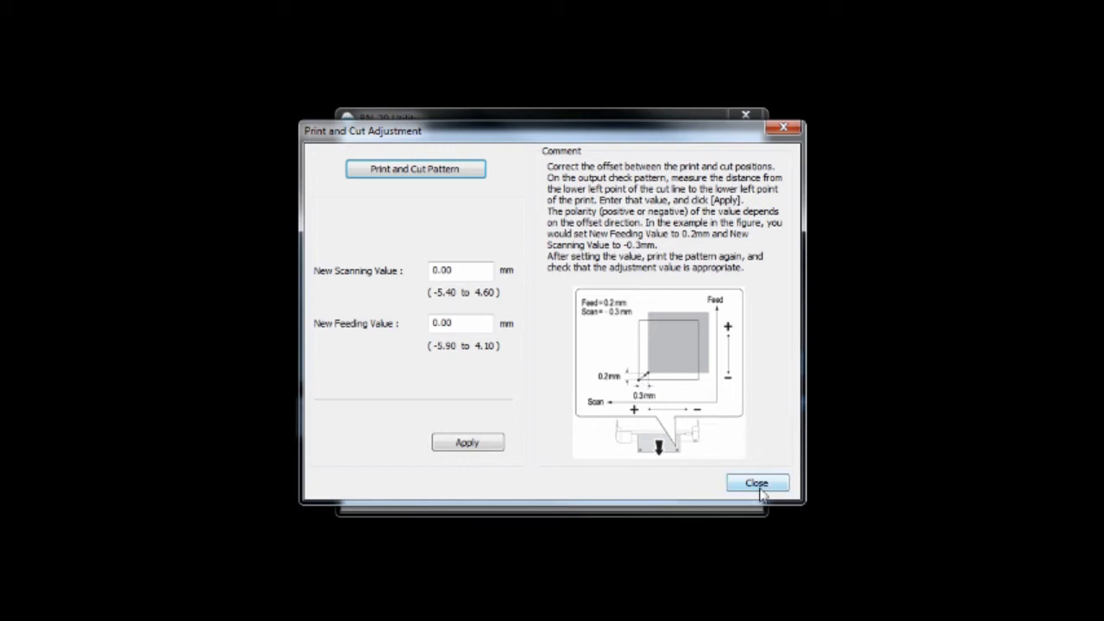
left_click(756, 482)
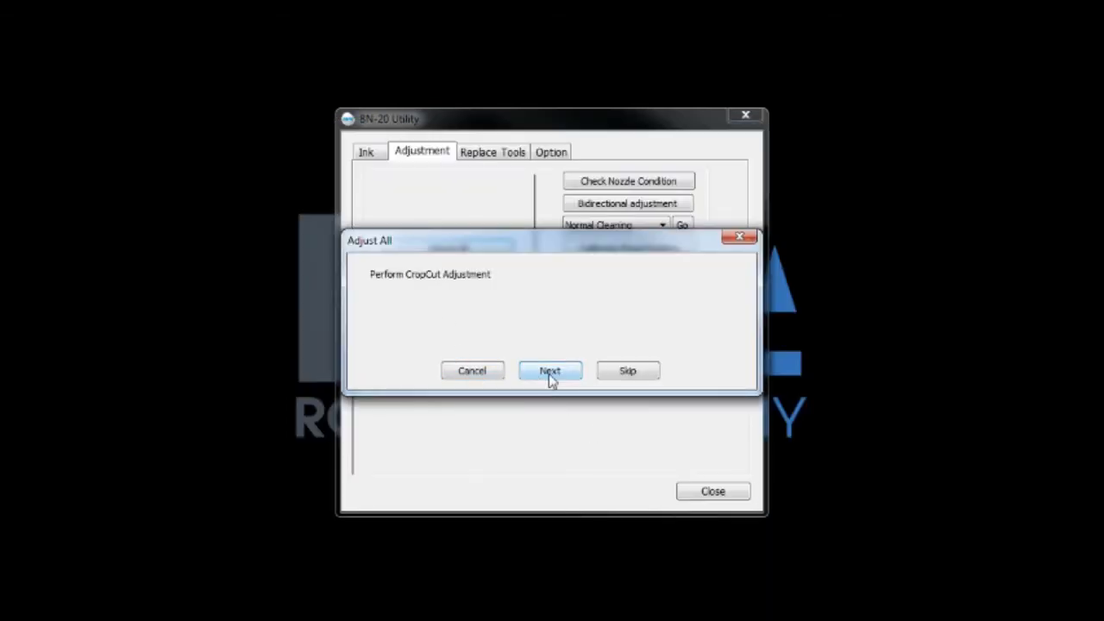
left_click(549, 370)
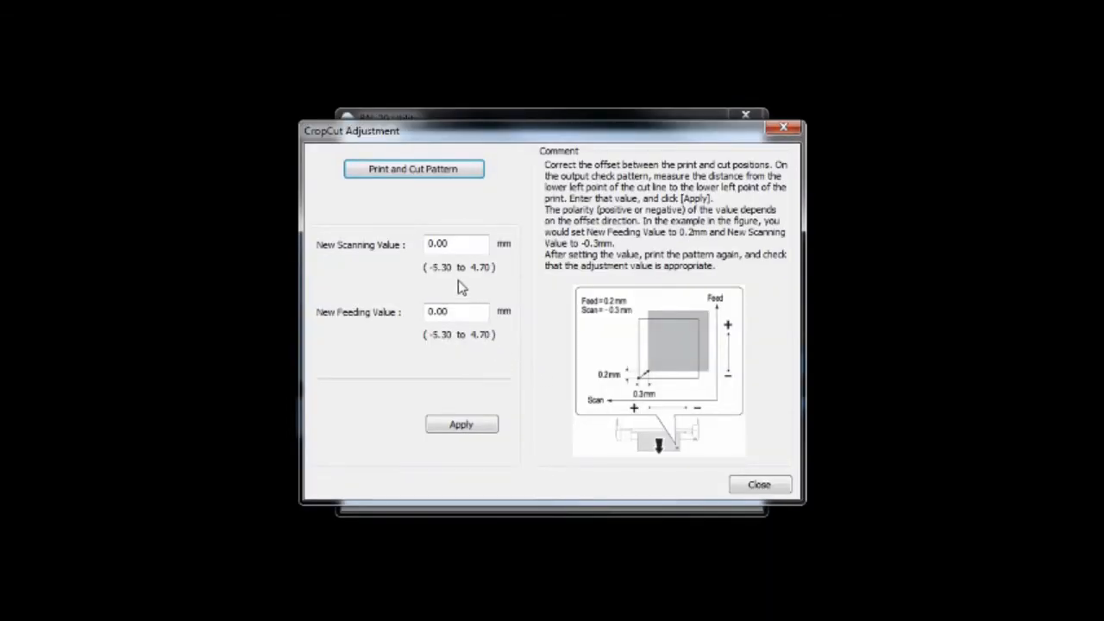
- Print the CropCut pattern, acknowledge Print Adjustment Complete and close BN-20 Utility
left_click(413, 168)
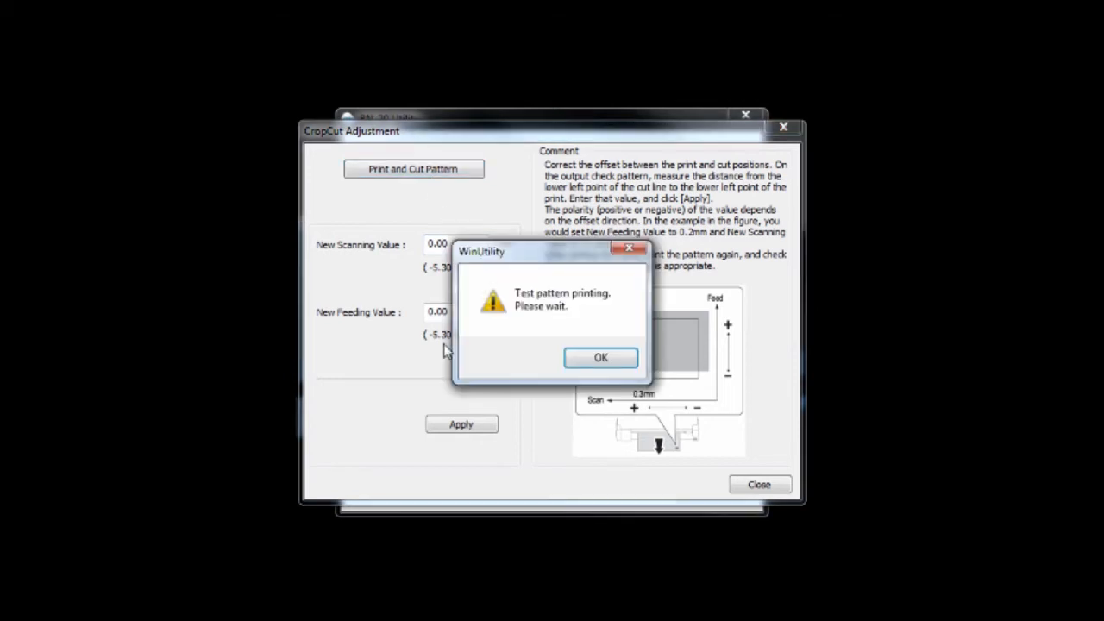
mouse_move(561, 362)
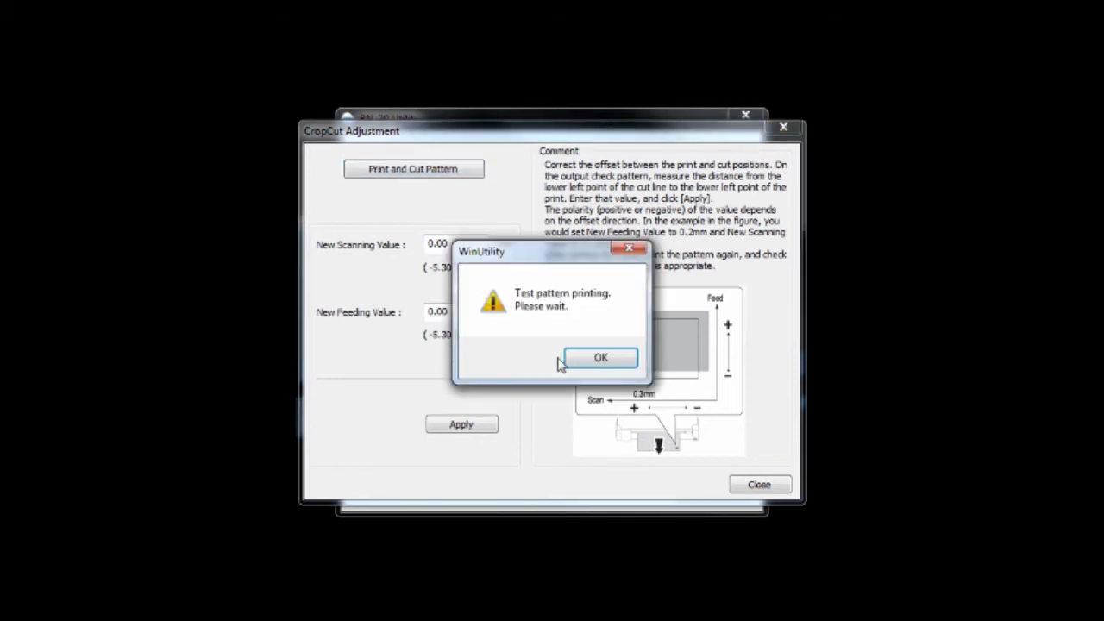
left_click(601, 358)
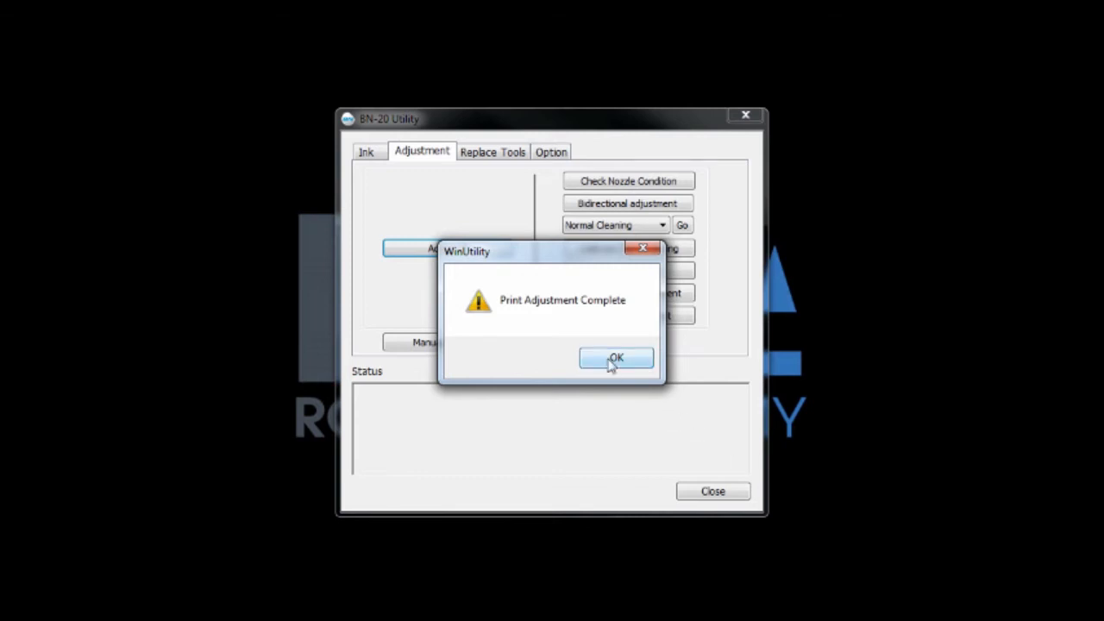
left_click(616, 358)
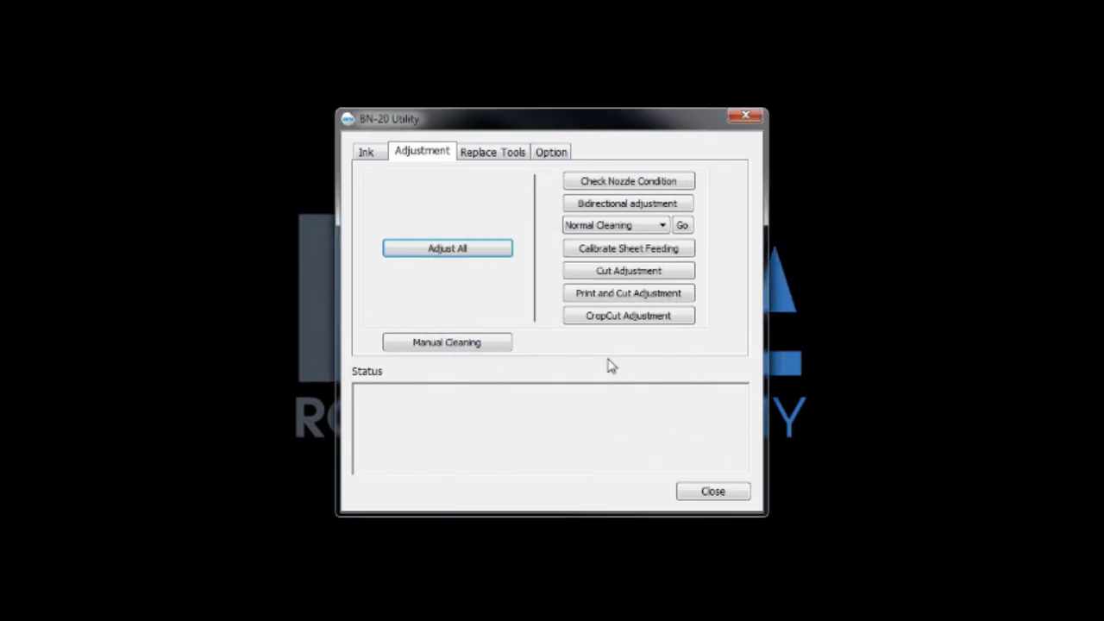
mouse_move(591, 358)
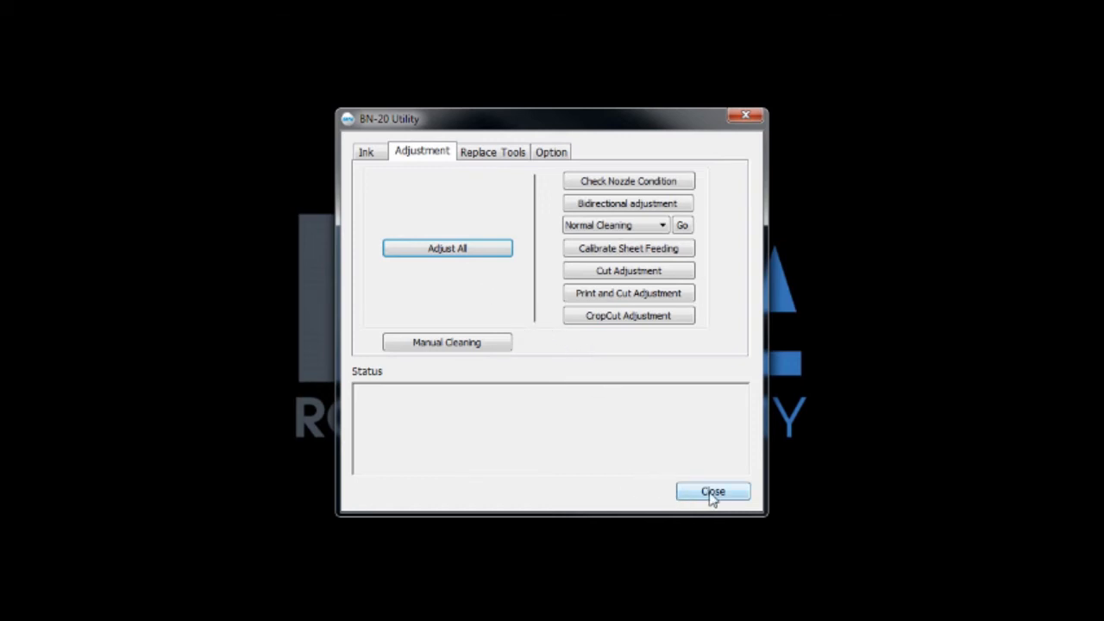
left_click(712, 491)
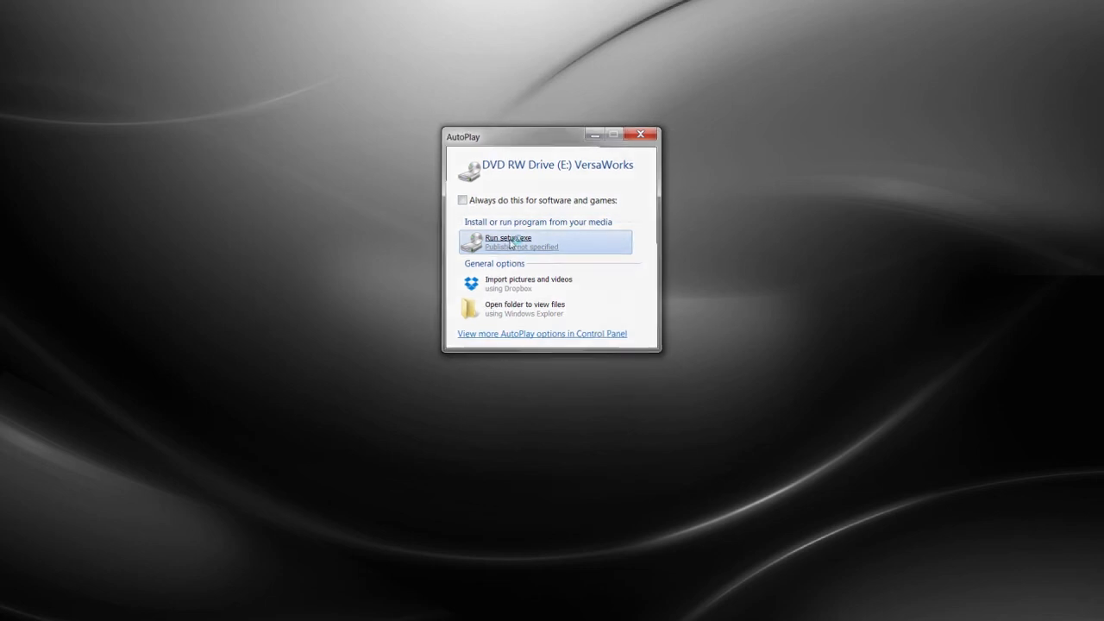
- Run setup.exe from the VersaWorks DVD with English (United States) as the language
left_click(508, 241)
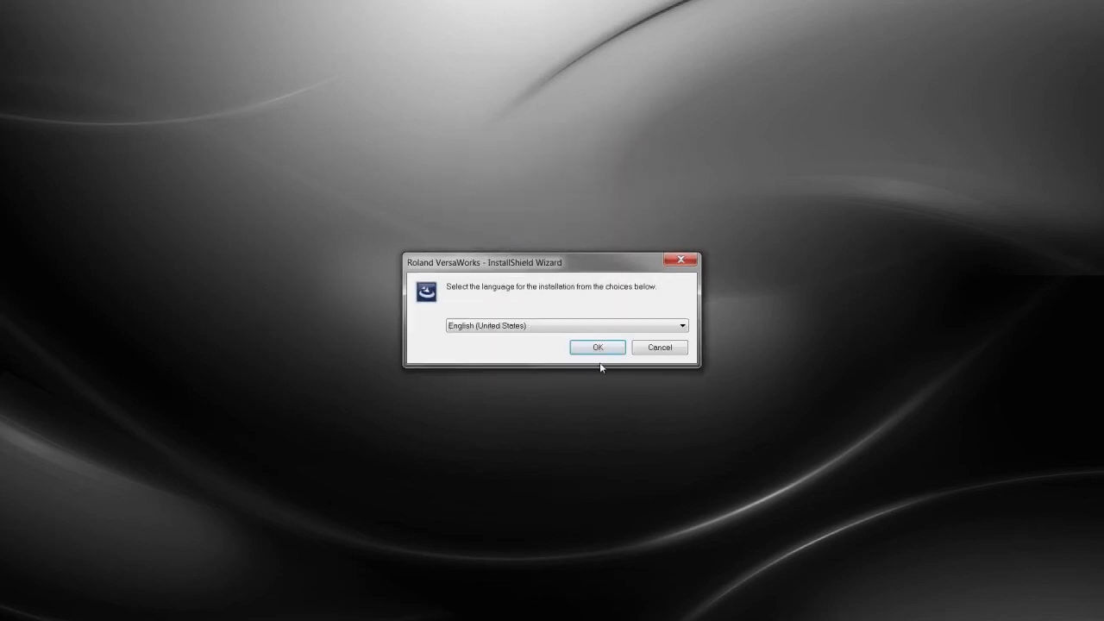
left_click(596, 346)
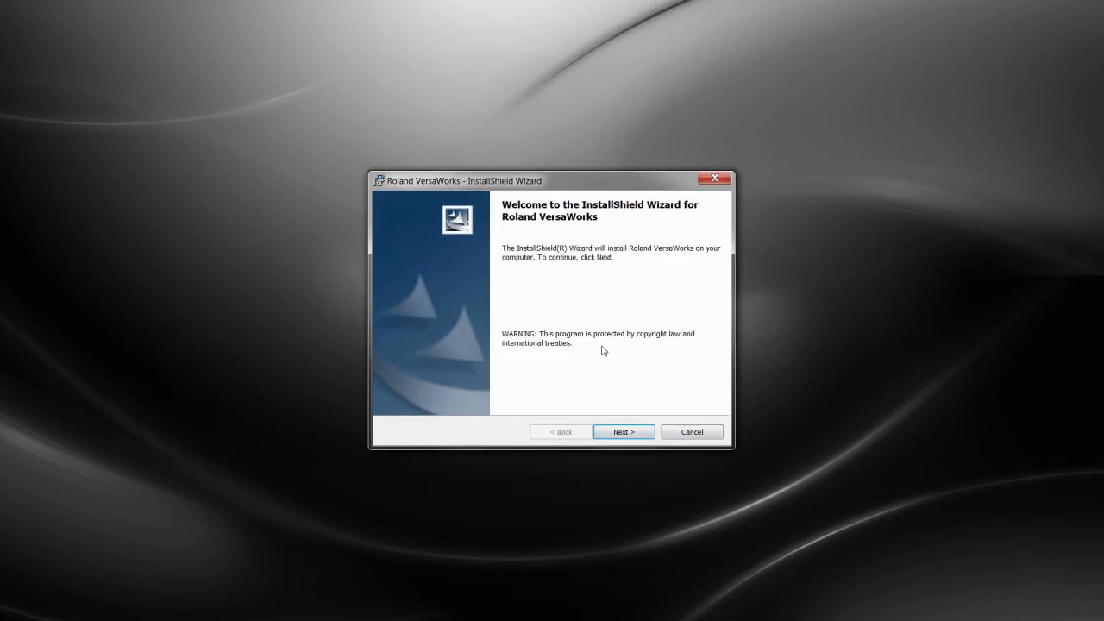
mouse_move(623, 431)
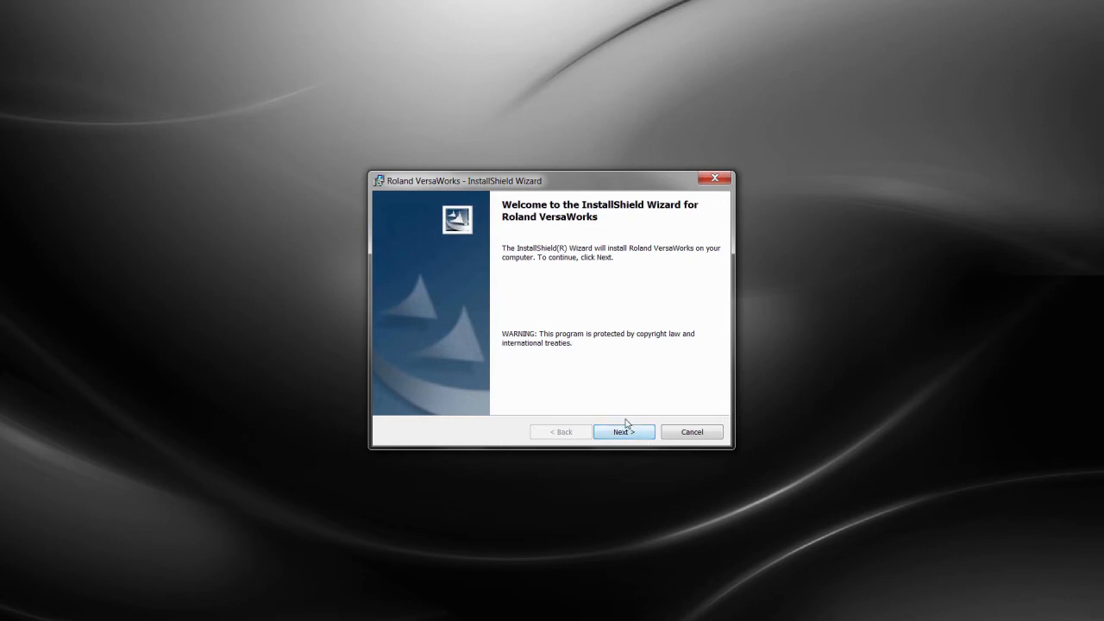
- Accept the license and keep default customer info, destination folder and RolandVW printer to reach Ready to Install
left_click(624, 431)
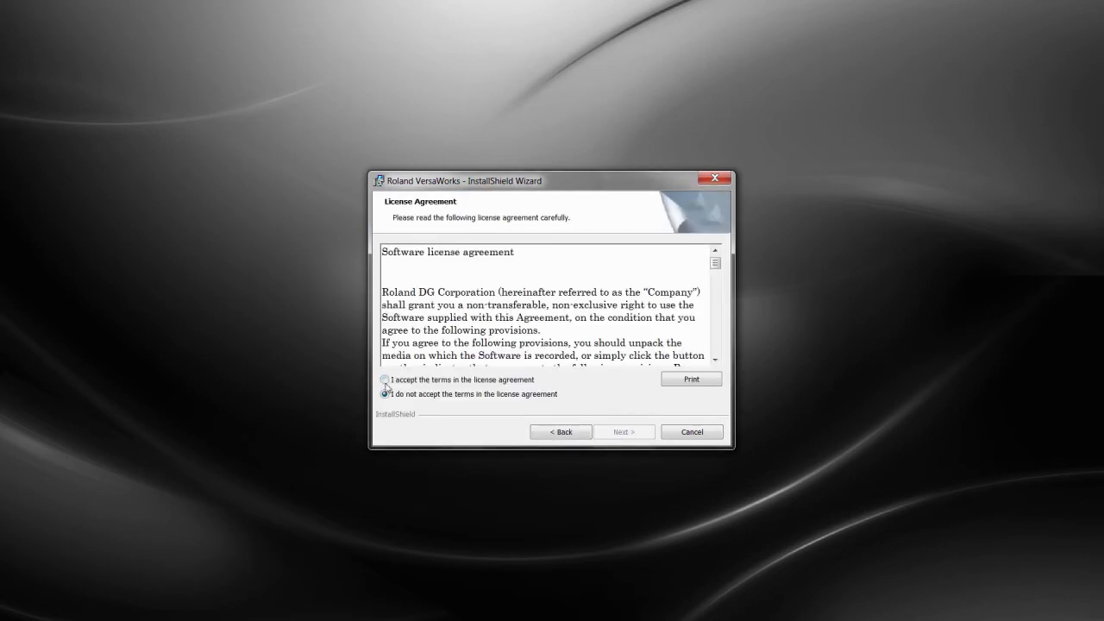
left_click(384, 379)
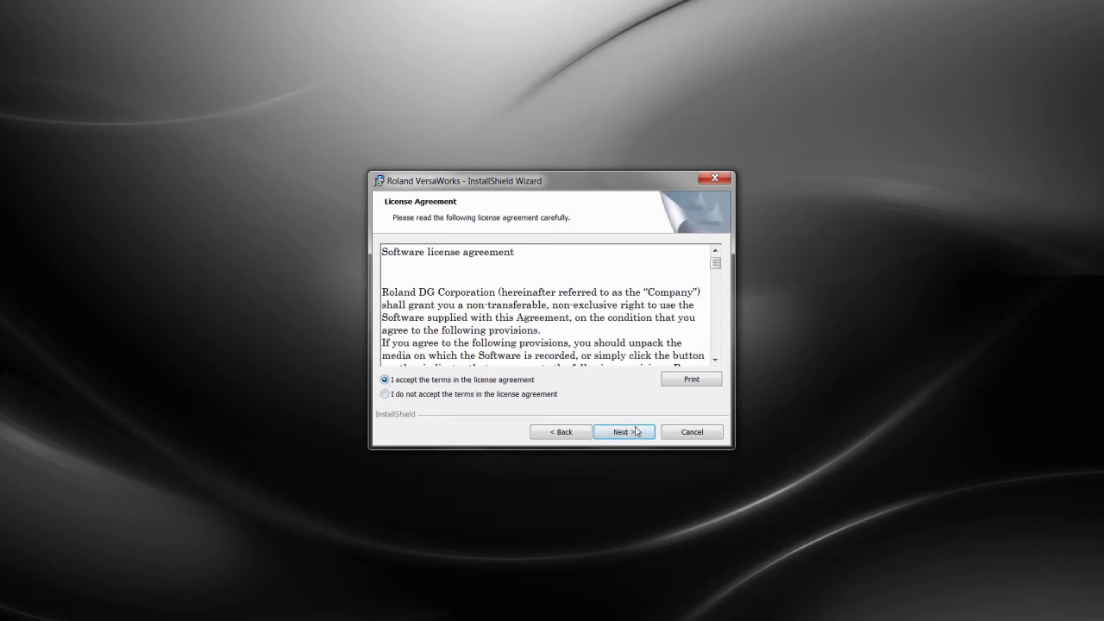
left_click(624, 431)
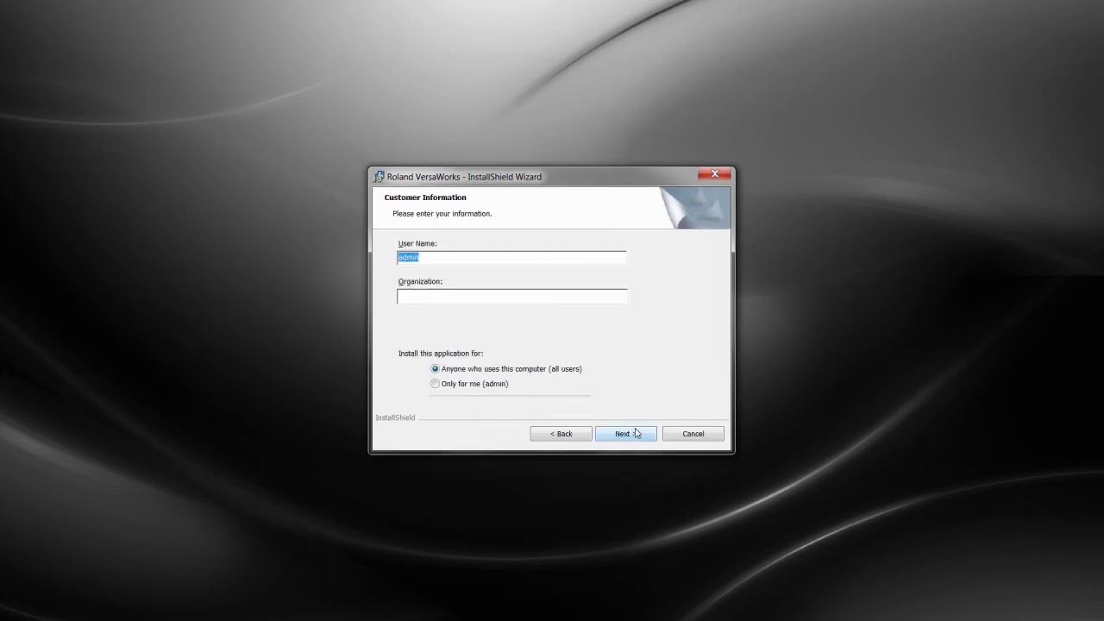
left_click(623, 433)
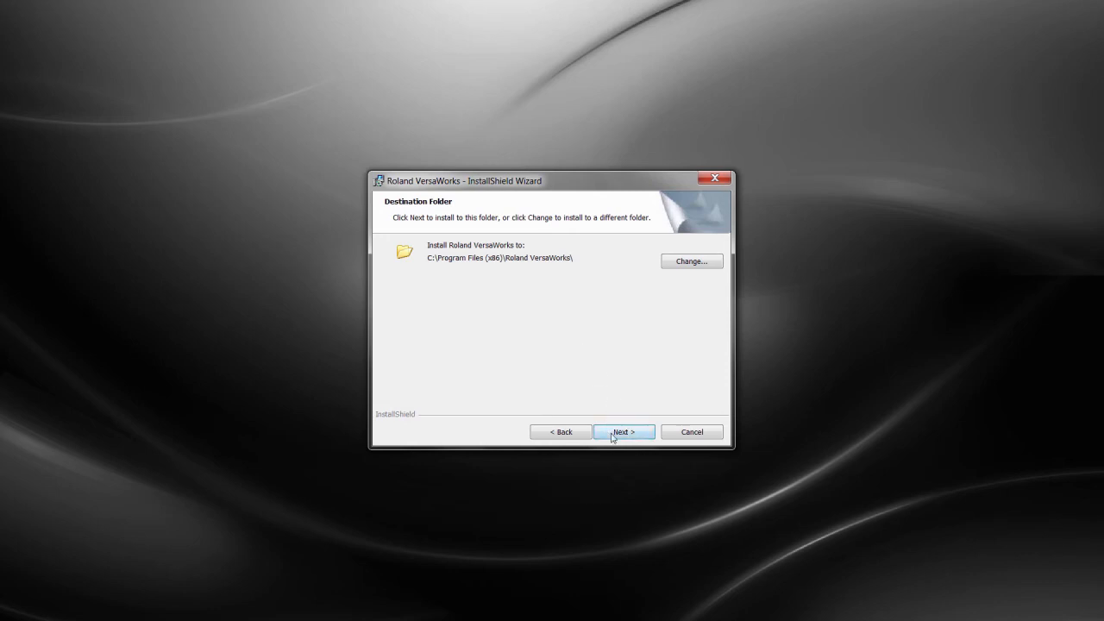
left_click(624, 431)
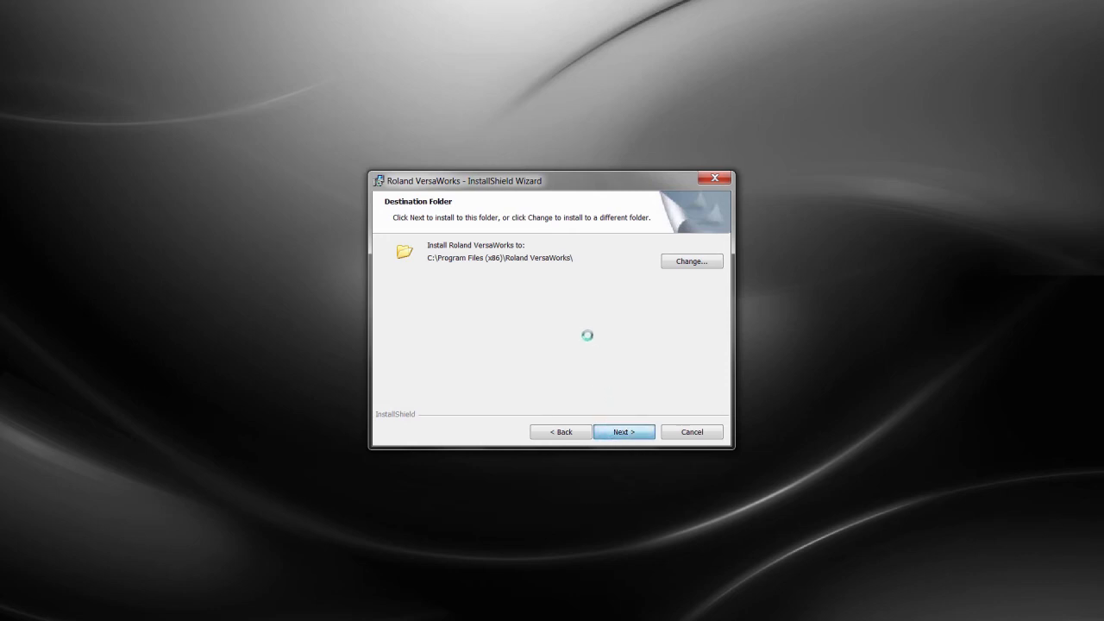
left_click(624, 431)
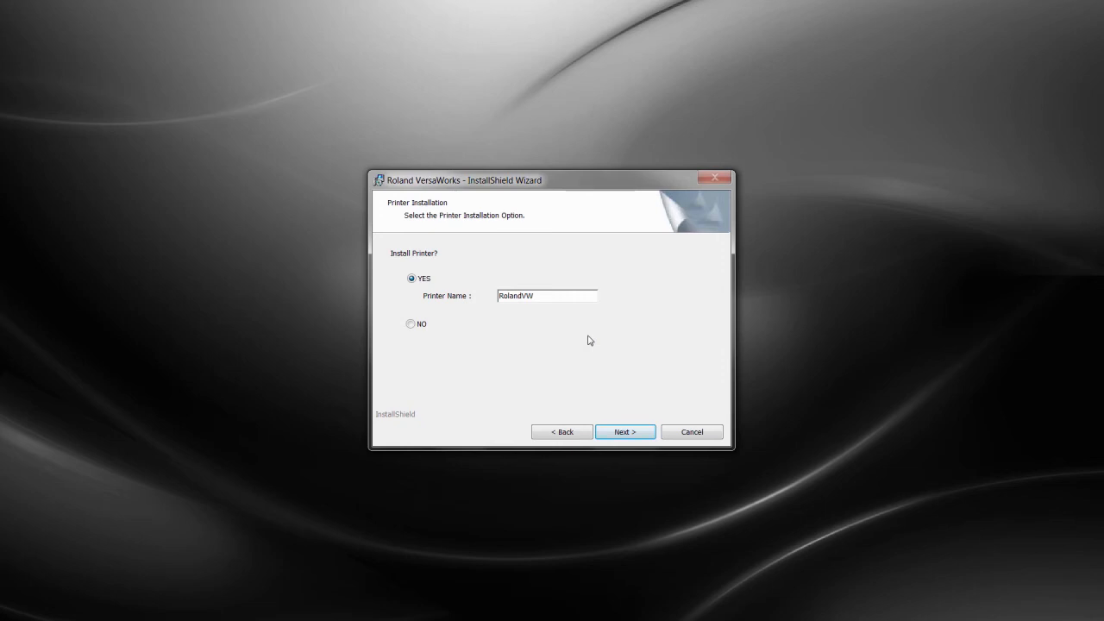
mouse_move(441, 278)
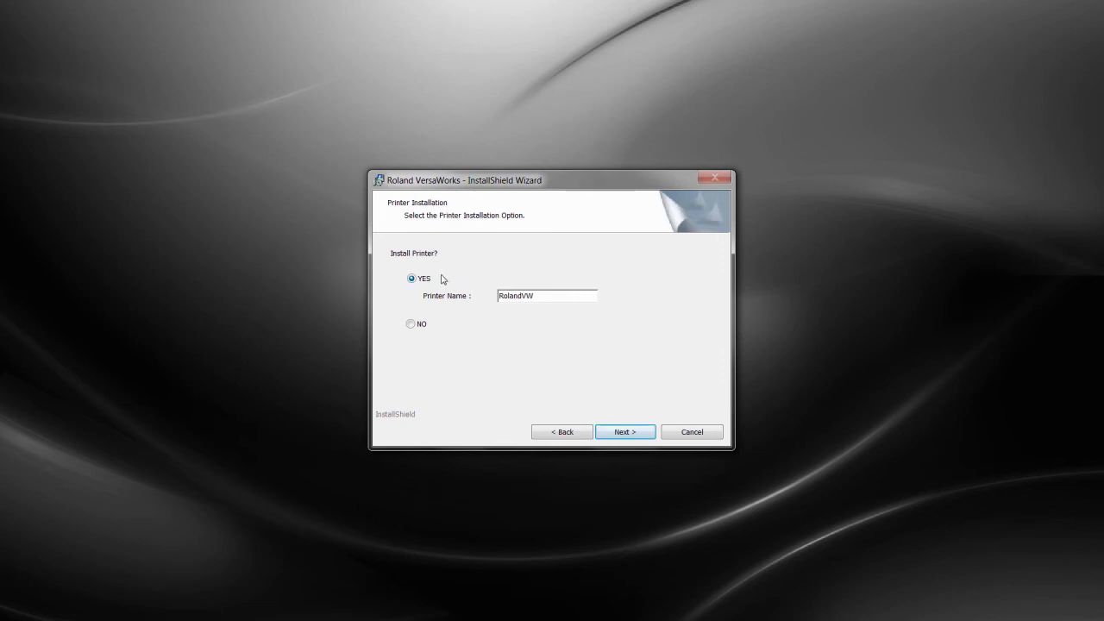
mouse_move(543, 405)
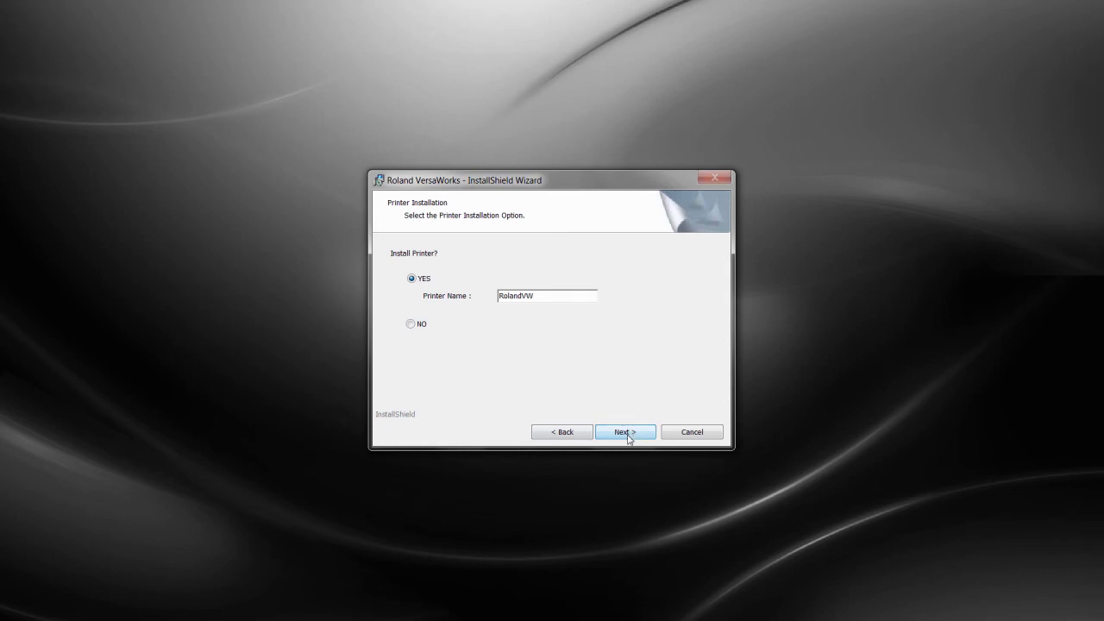
left_click(624, 431)
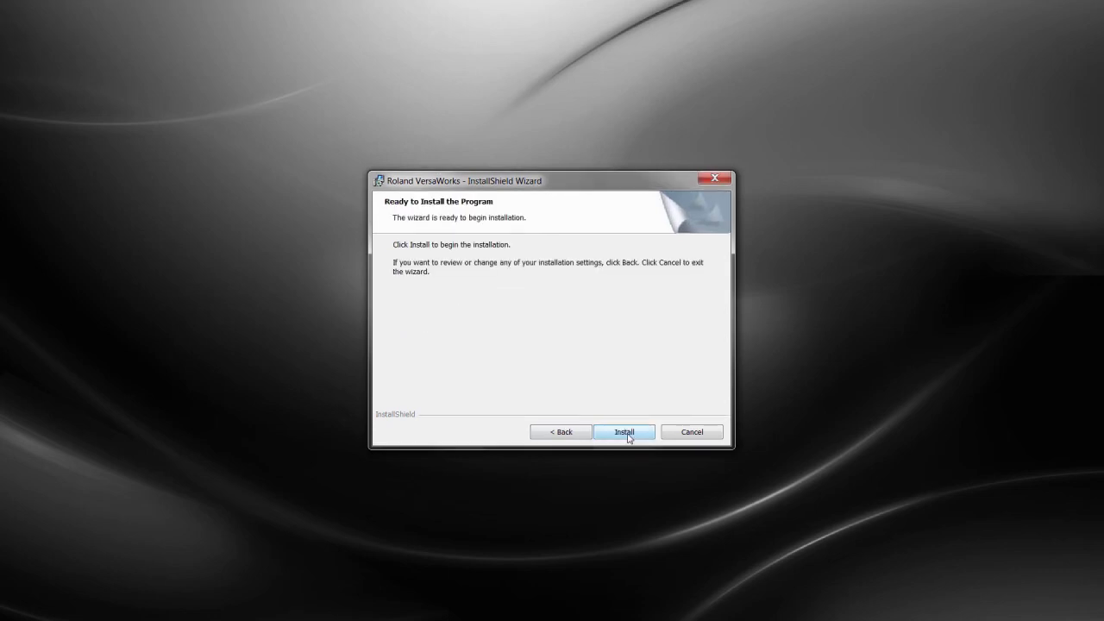
- Begin installing Roland VersaWorks and let file copying proceed
left_click(623, 432)
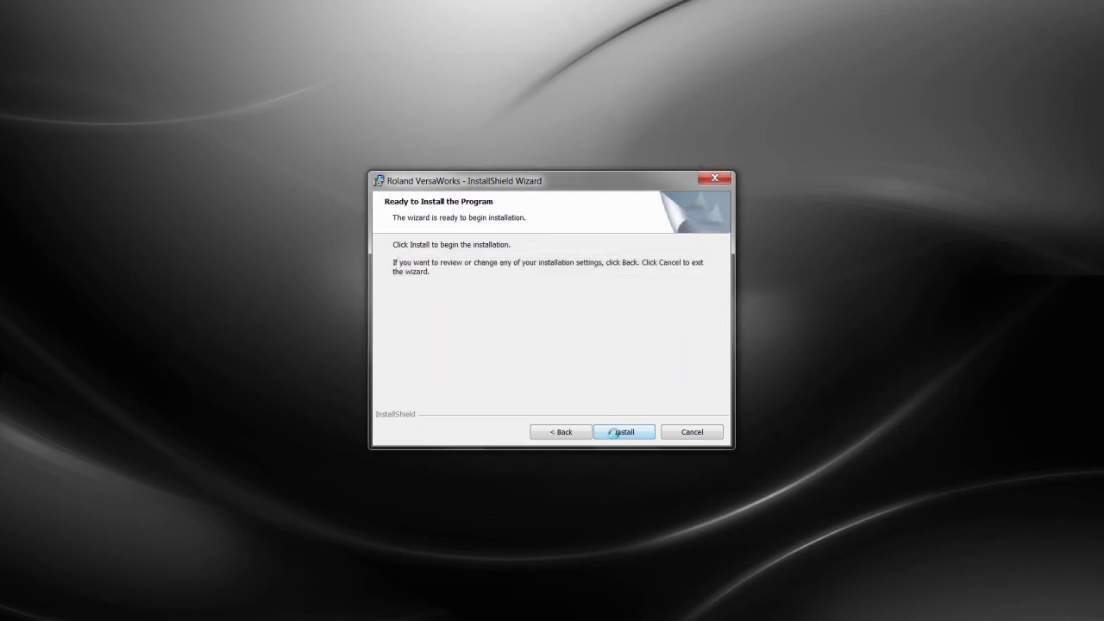
left_click(622, 432)
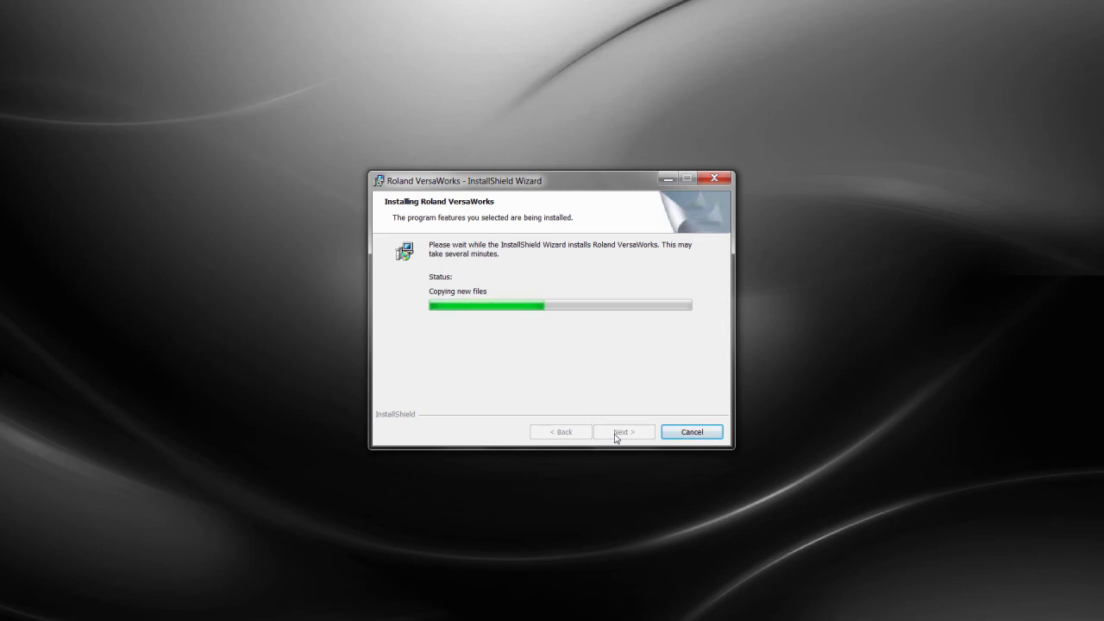
mouse_move(653, 420)
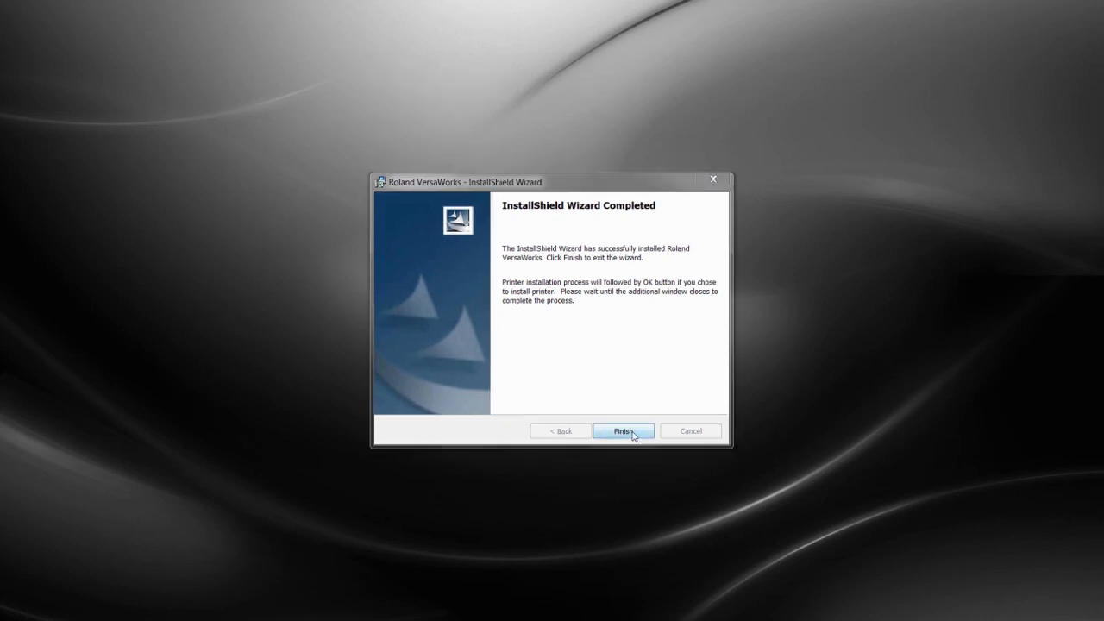
- Register the BN-20 over USB via Verify and Apply, declining the printer driver install
left_click(623, 431)
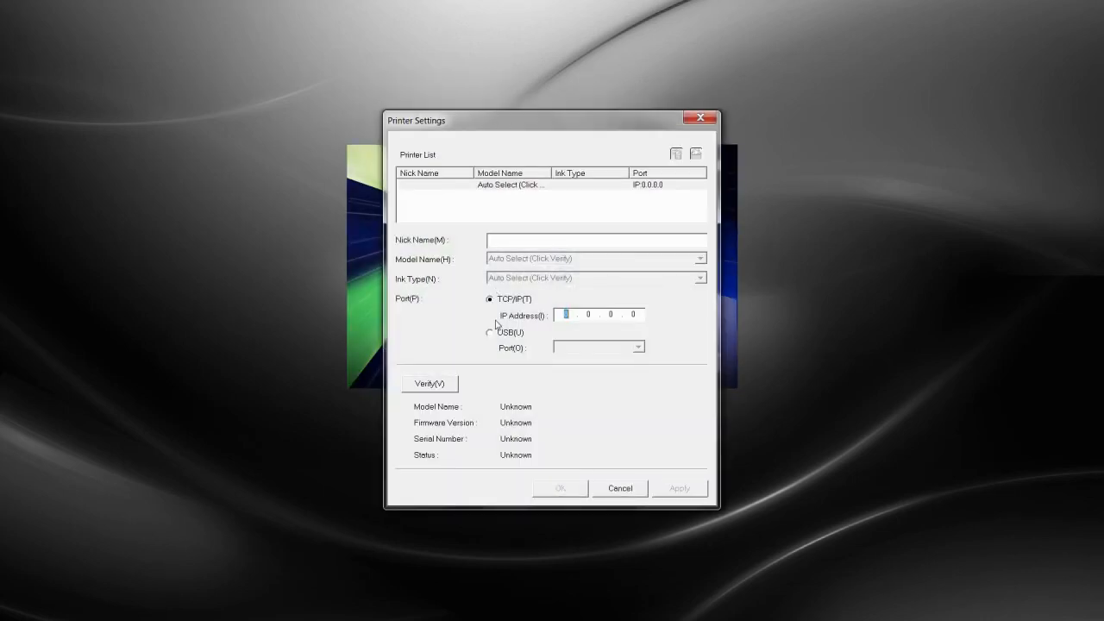
left_click(490, 332)
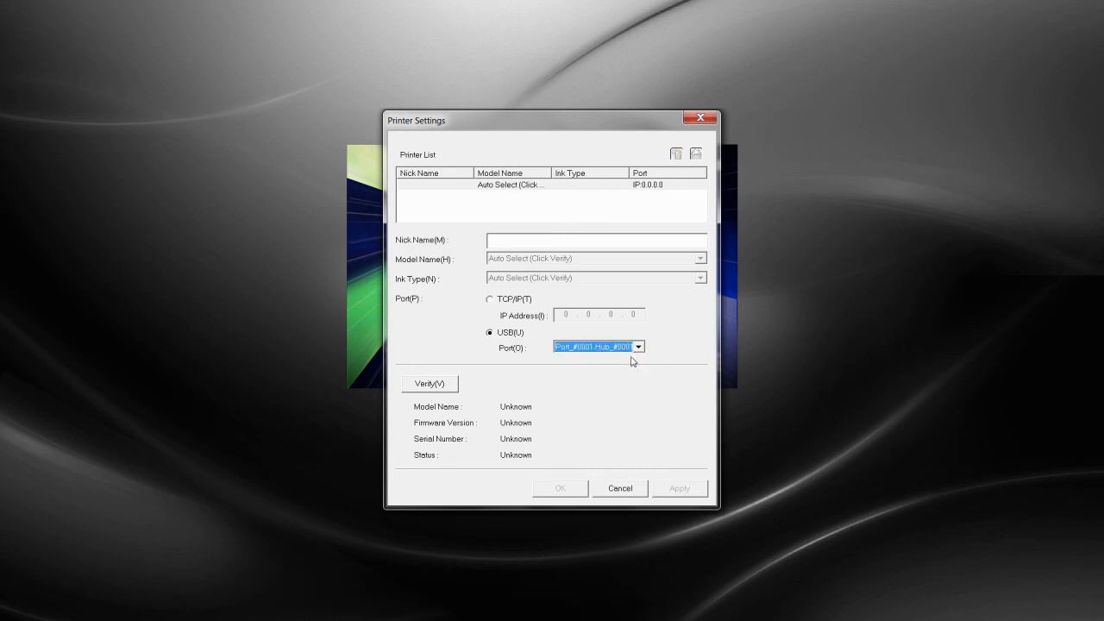
left_click(429, 384)
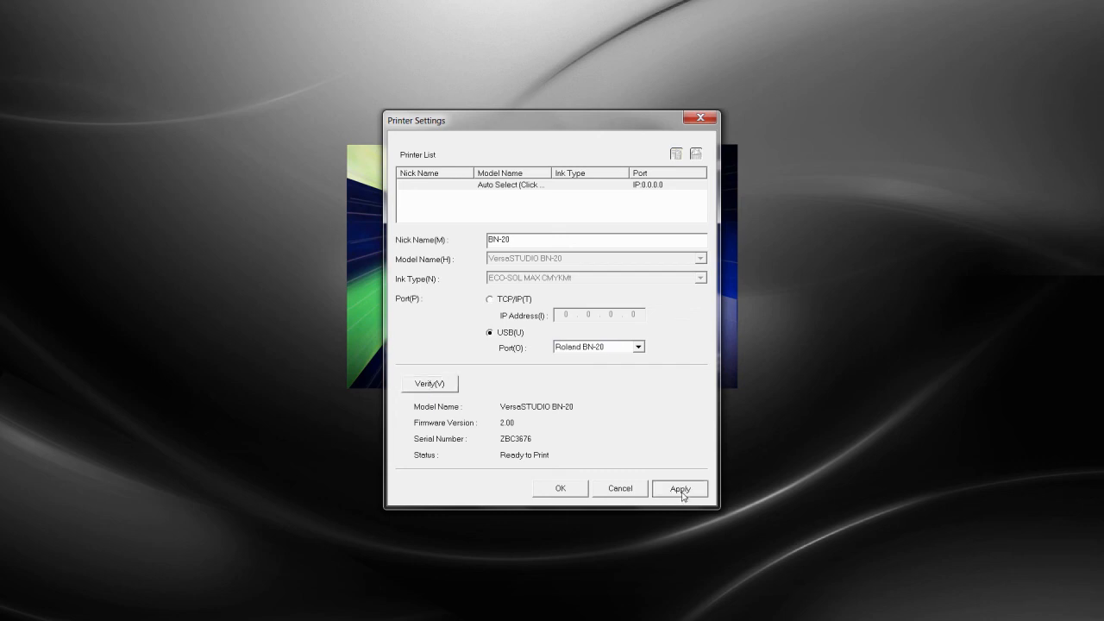
left_click(681, 488)
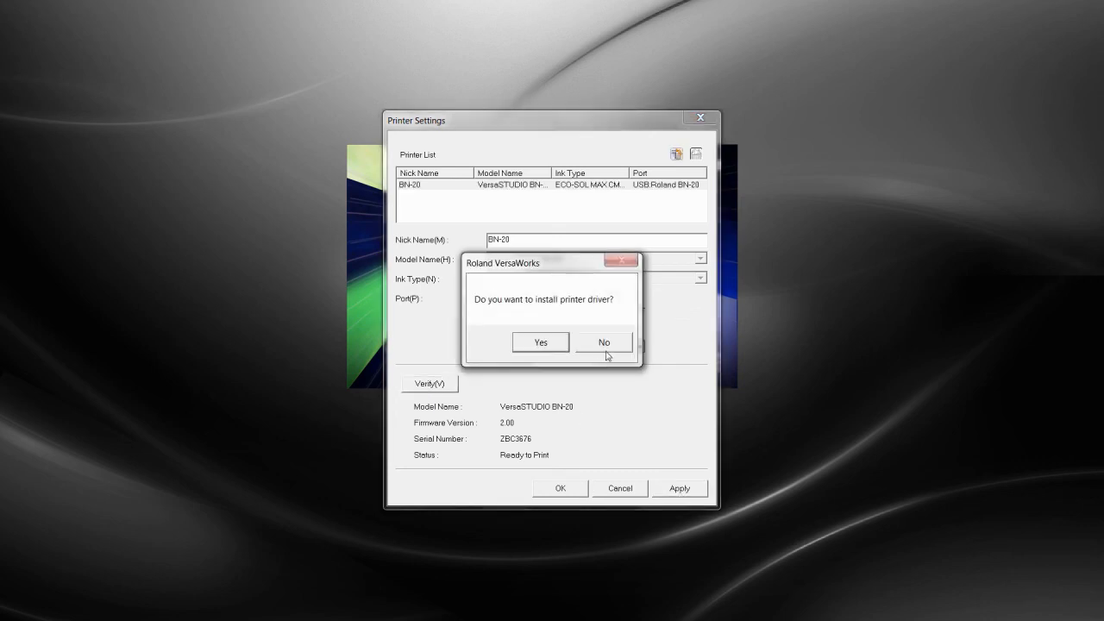
left_click(604, 342)
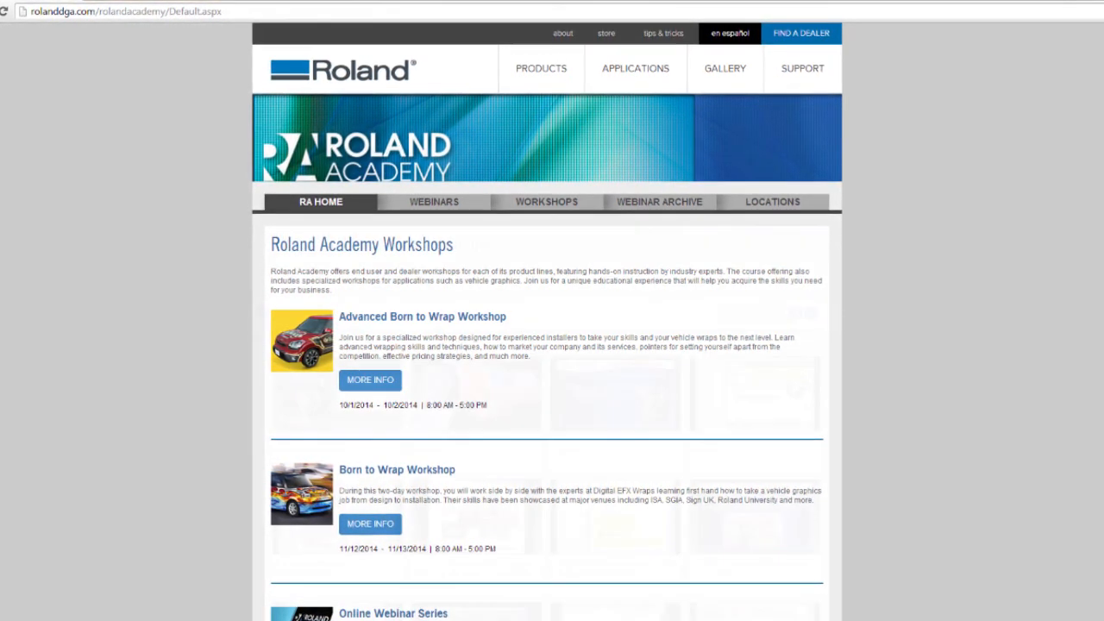
- Show the Webinar Archive page listing BN-20 maintenance and VersaWorks training videos
left_click(659, 200)
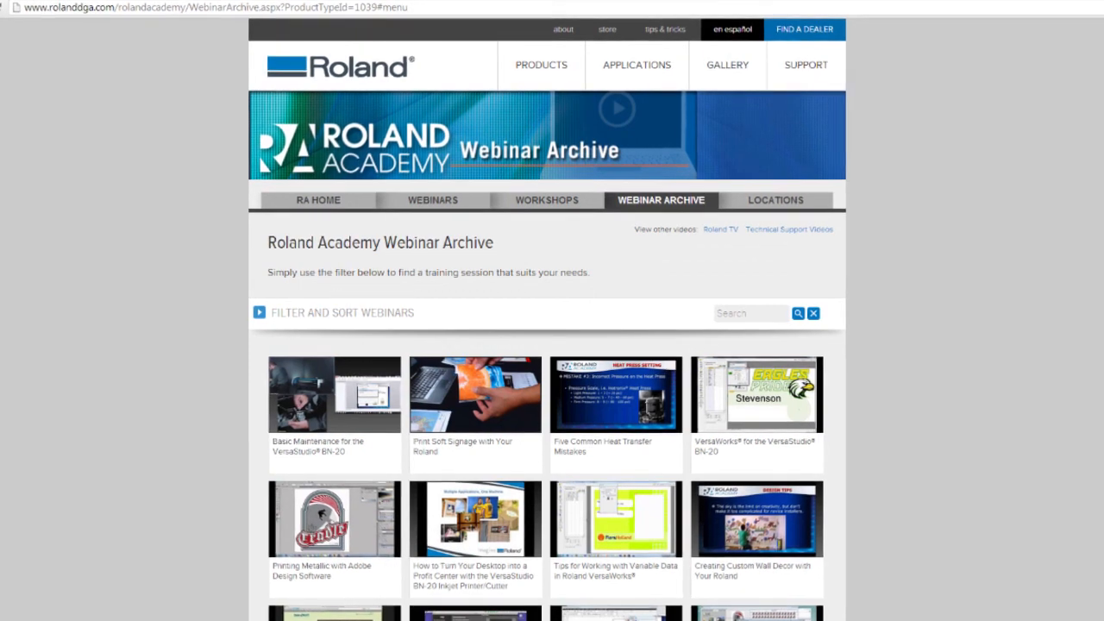